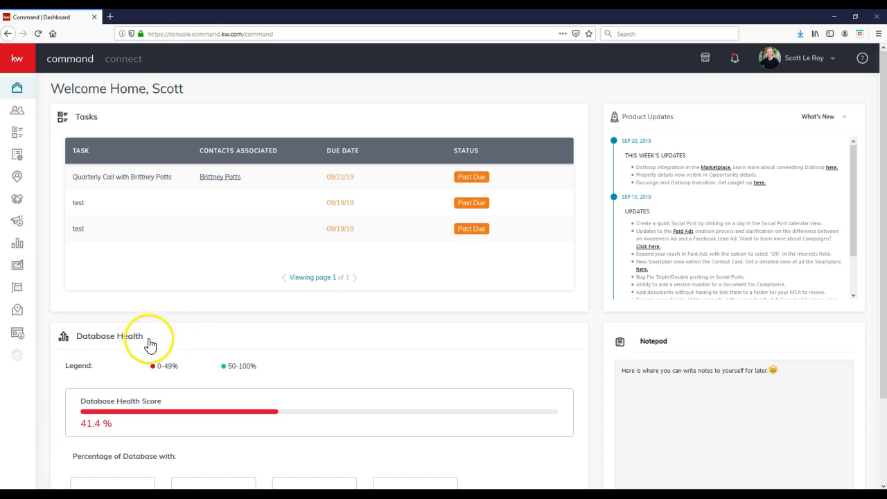
{"action": "mouse_move", "coordinate": [291, 82]}
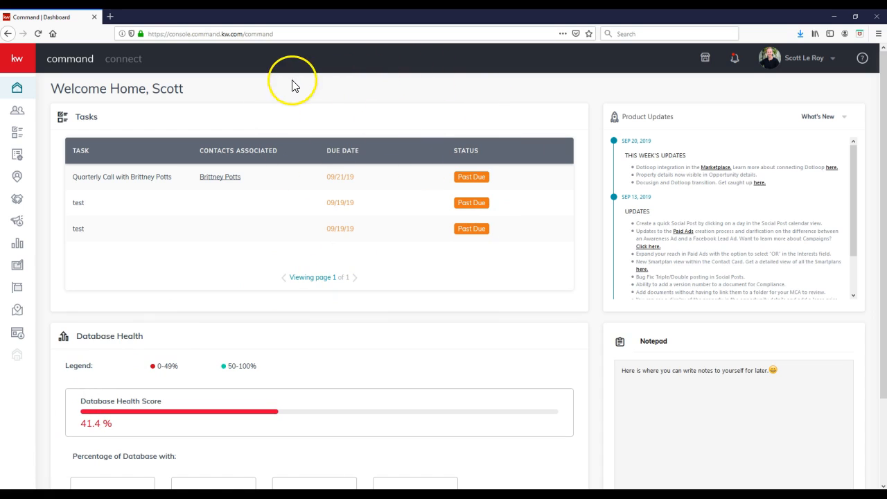
{"action": "mouse_move", "coordinate": [291, 83]}
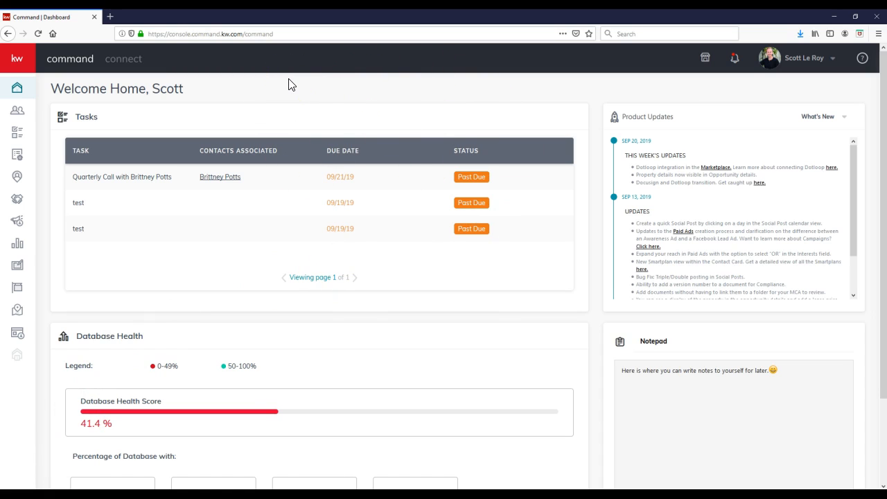
{"action": "mouse_move", "coordinate": [320, 81]}
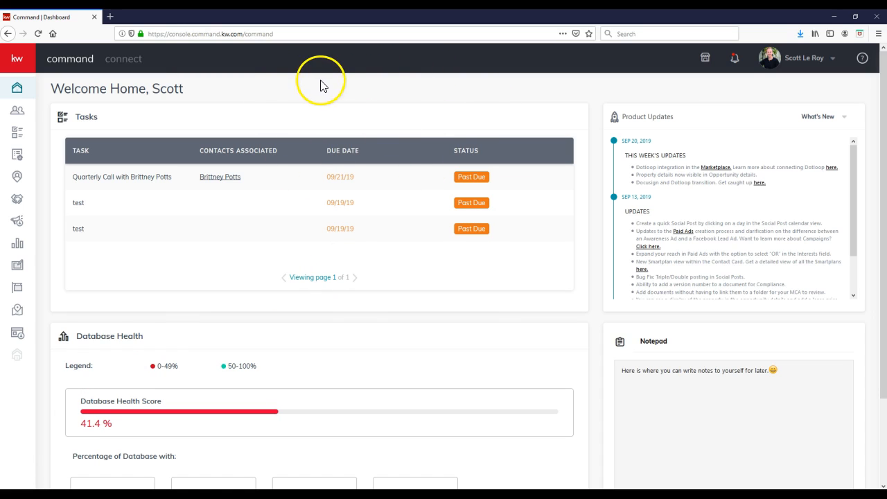
- Show the account menu from the profile name at the top right
{"action": "left_click", "coordinate": [804, 58]}
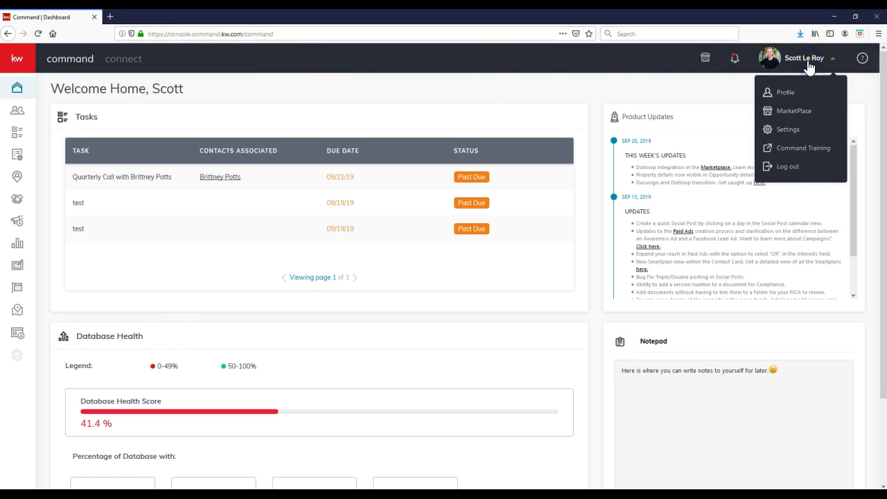
{"action": "mouse_move", "coordinate": [788, 130]}
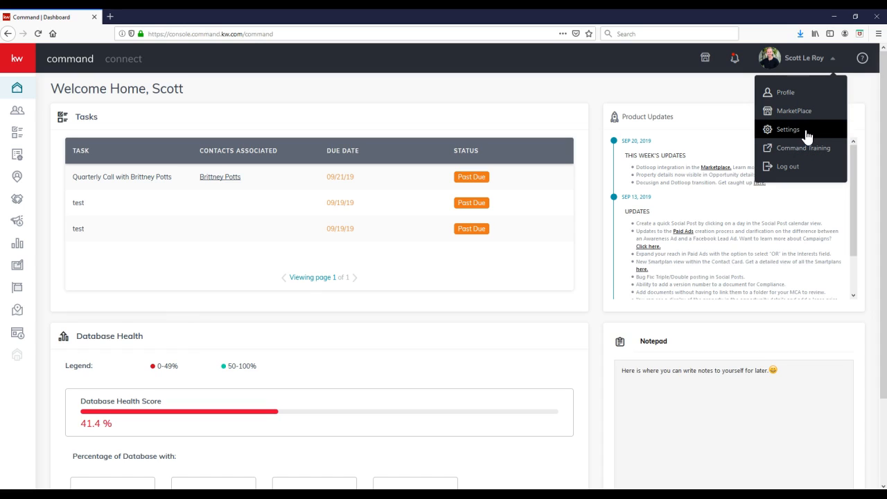
- Go to Settings, expand Connect Settings and show the Marketing Profile page
{"action": "left_click", "coordinate": [787, 129]}
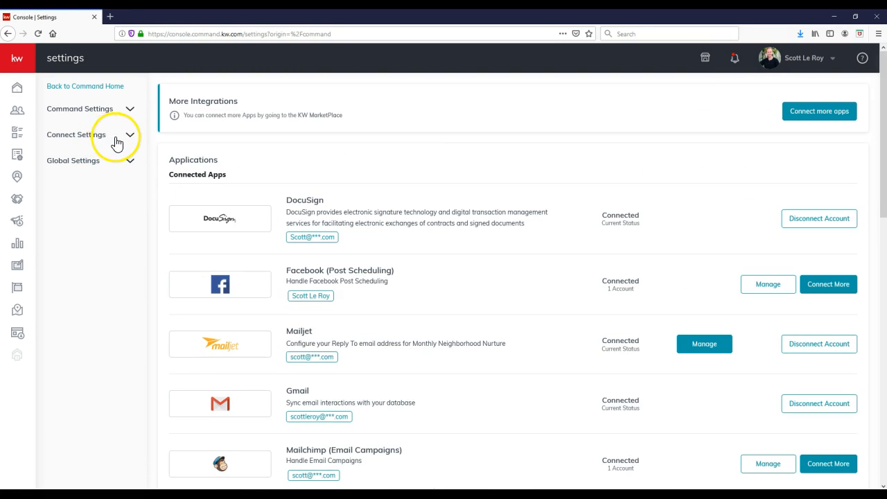
{"action": "left_click", "coordinate": [77, 135]}
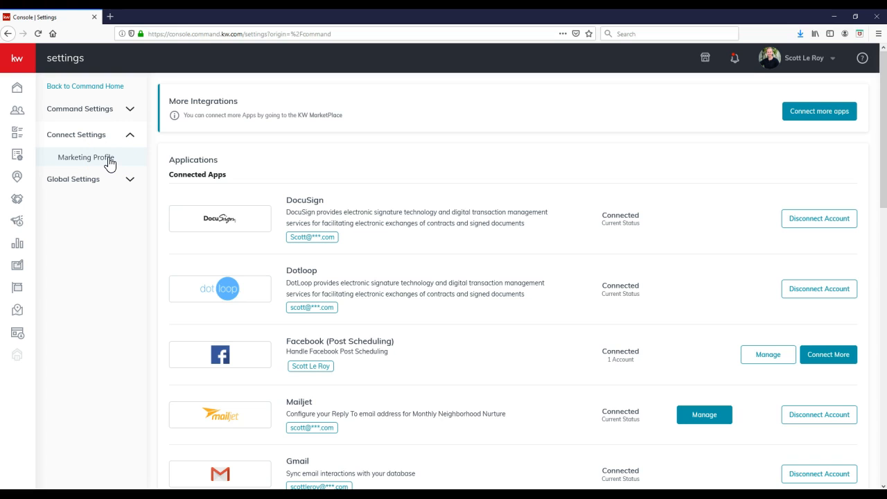
{"action": "left_click", "coordinate": [87, 156]}
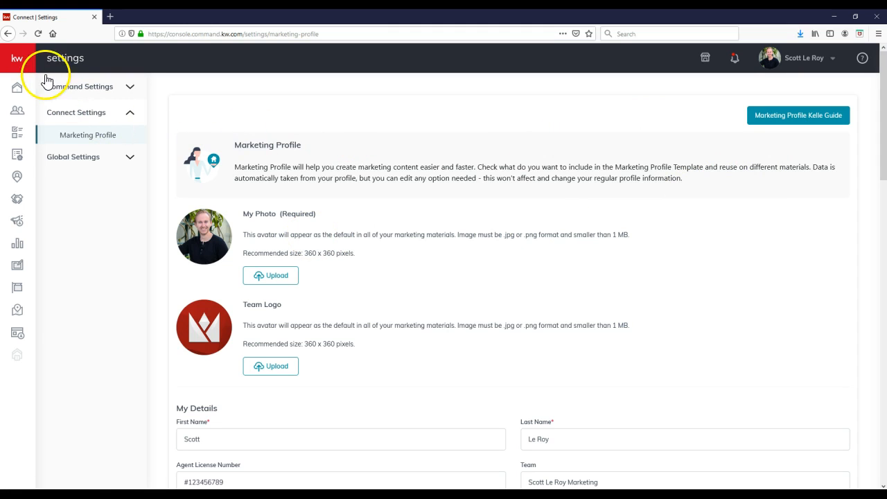
{"action": "left_click", "coordinate": [19, 59]}
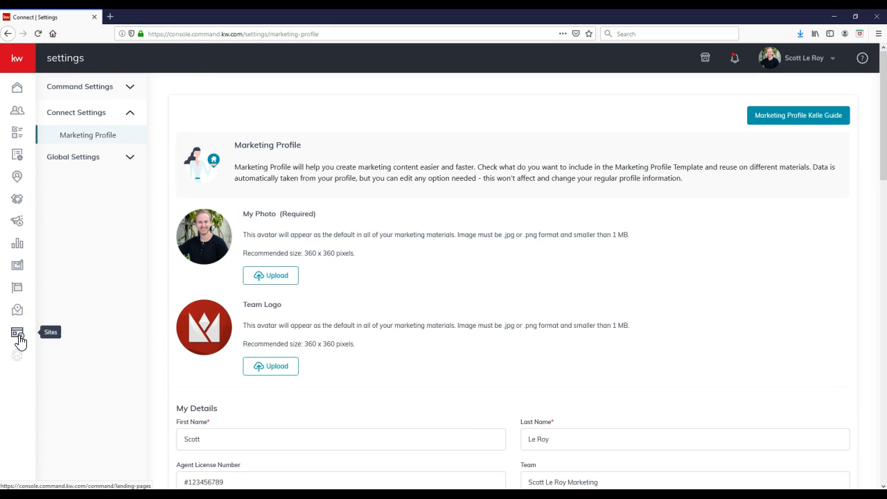
{"action": "mouse_move", "coordinate": [19, 333]}
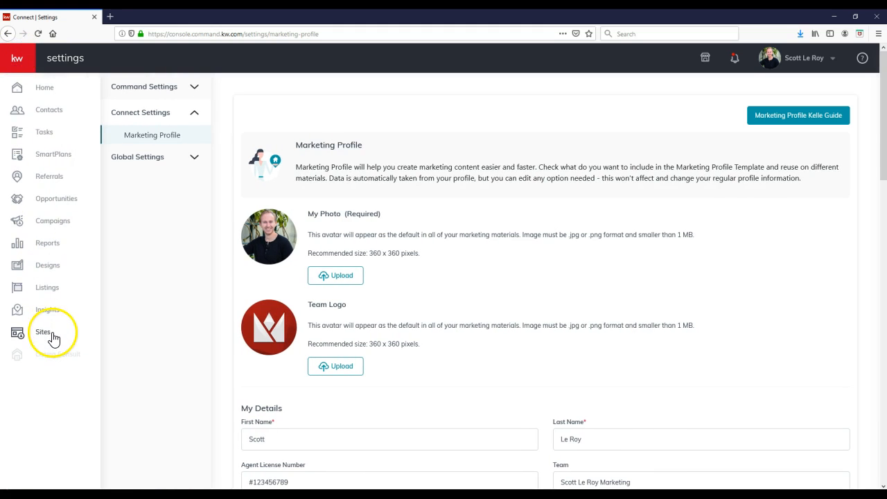
- In Sites, list the Agent Site pages, start creating a new site, then dismiss the page-type dialog
{"action": "left_click", "coordinate": [44, 332]}
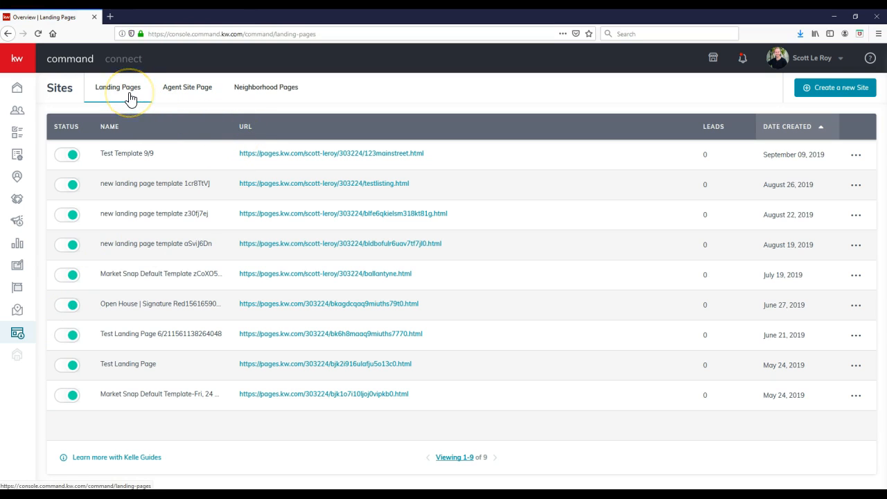
{"action": "mouse_move", "coordinate": [266, 86]}
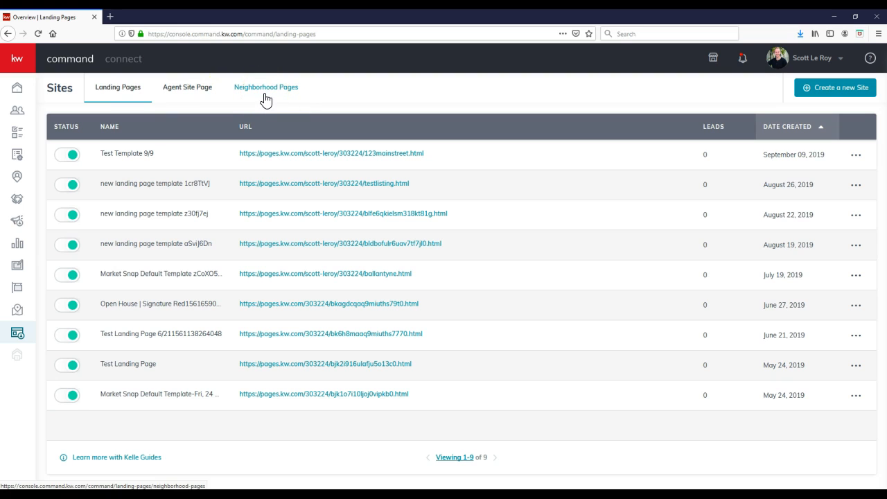
{"action": "left_click", "coordinate": [187, 86]}
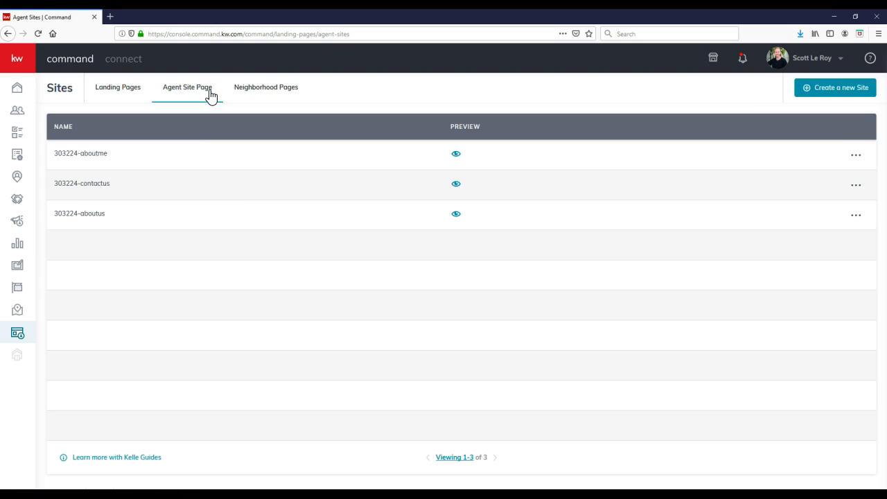
{"action": "mouse_move", "coordinate": [352, 211]}
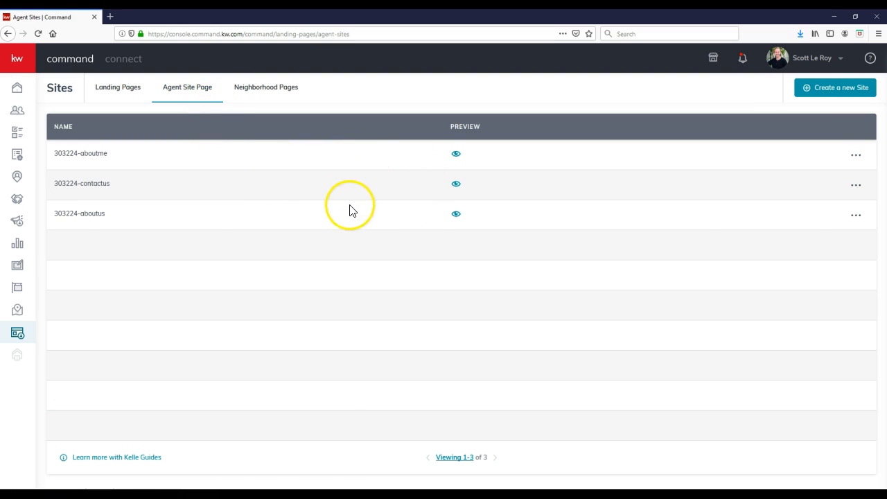
{"action": "mouse_move", "coordinate": [341, 210]}
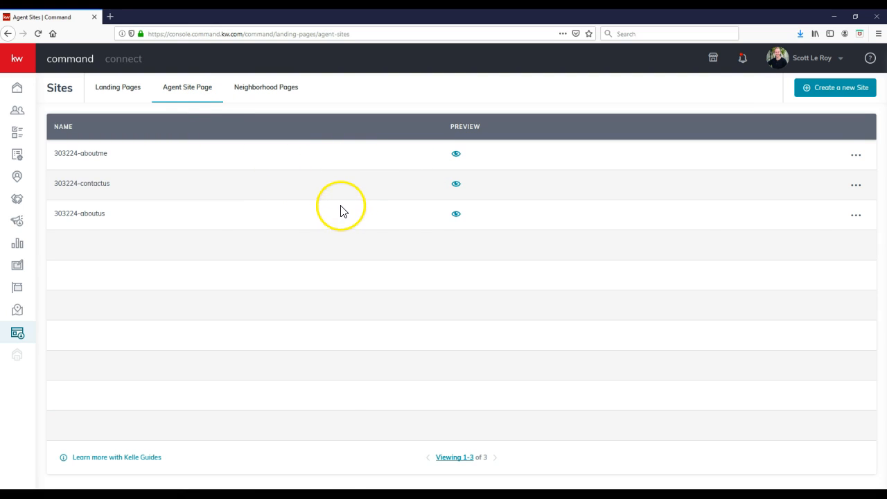
{"action": "mouse_move", "coordinate": [834, 88]}
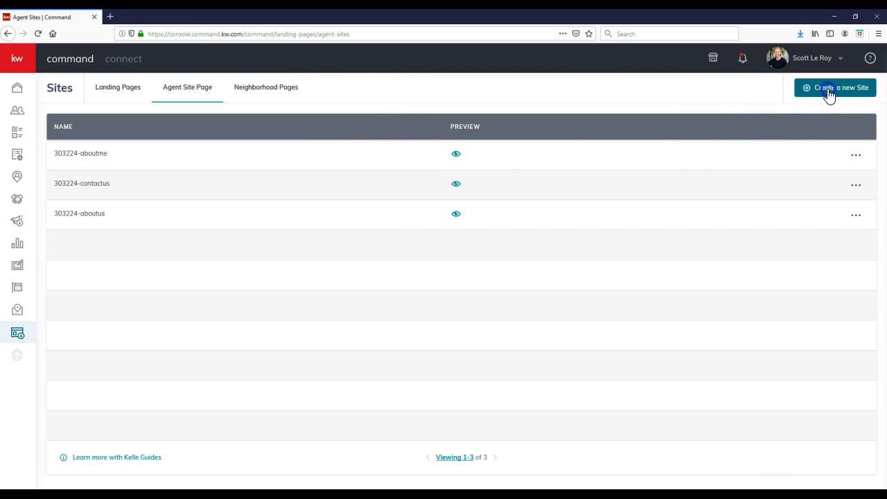
{"action": "left_click", "coordinate": [834, 88]}
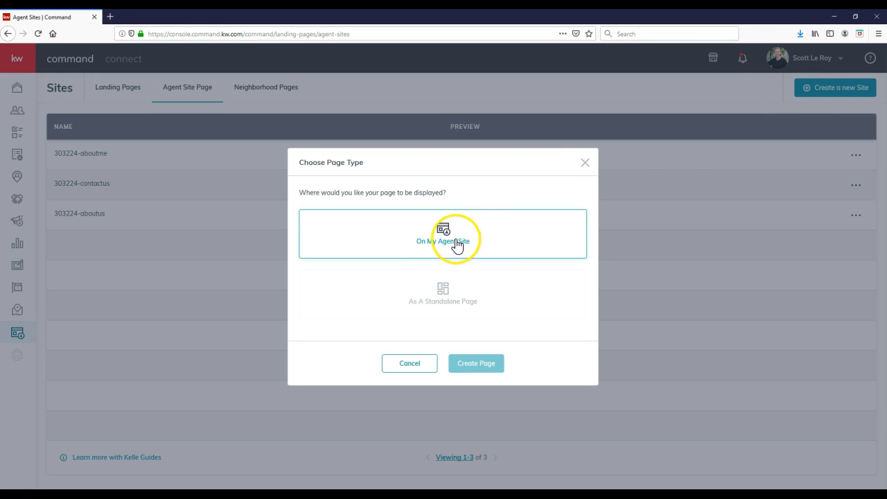
{"action": "mouse_move", "coordinate": [566, 188]}
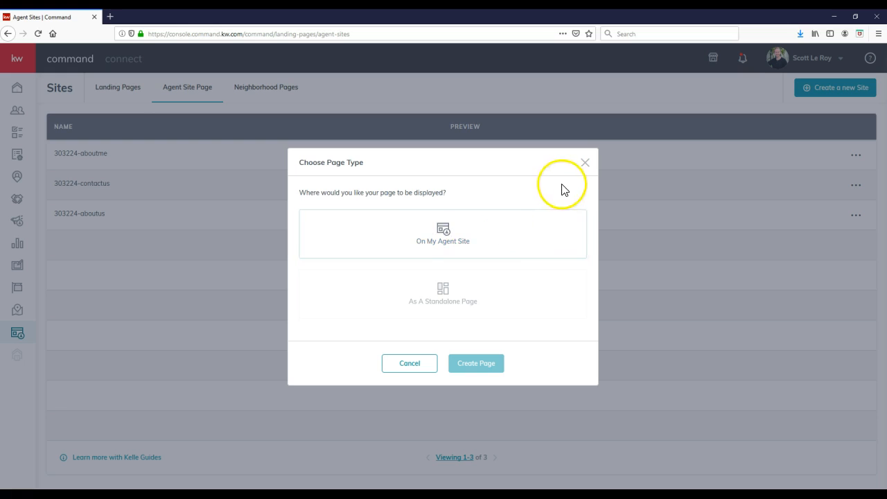
{"action": "left_click", "coordinate": [585, 161]}
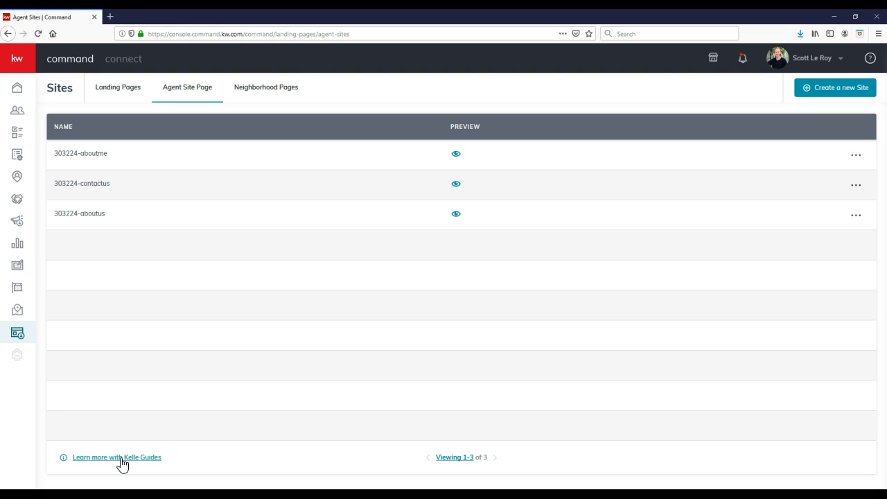
- Launch the Kelle Guides Agent Sites walkthrough and get started at the subdomain step
{"action": "left_click", "coordinate": [116, 458]}
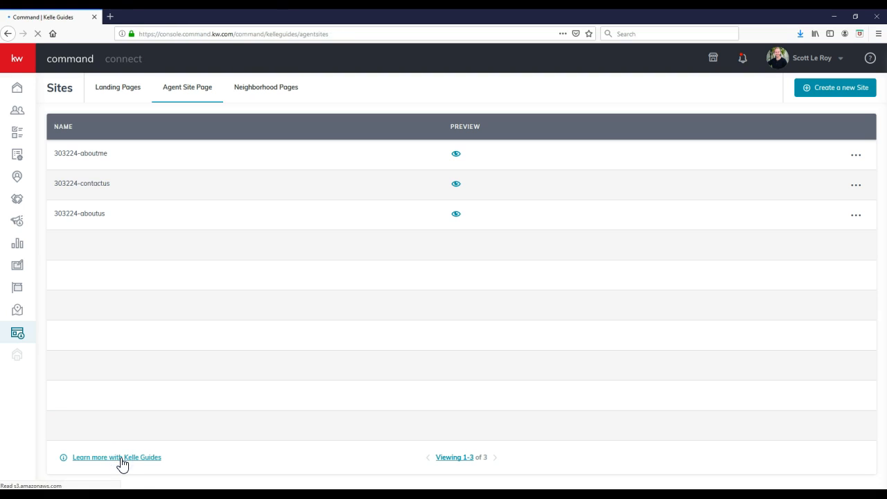
{"action": "left_click", "coordinate": [116, 457]}
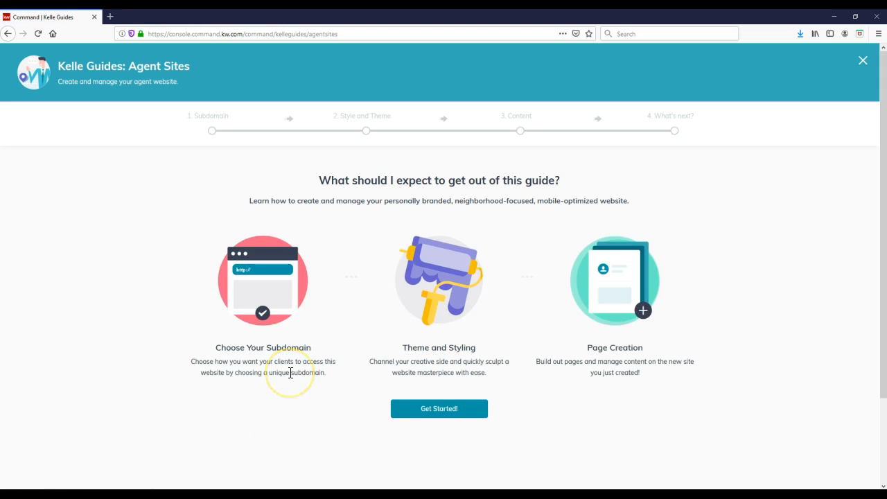
{"action": "mouse_move", "coordinate": [391, 223]}
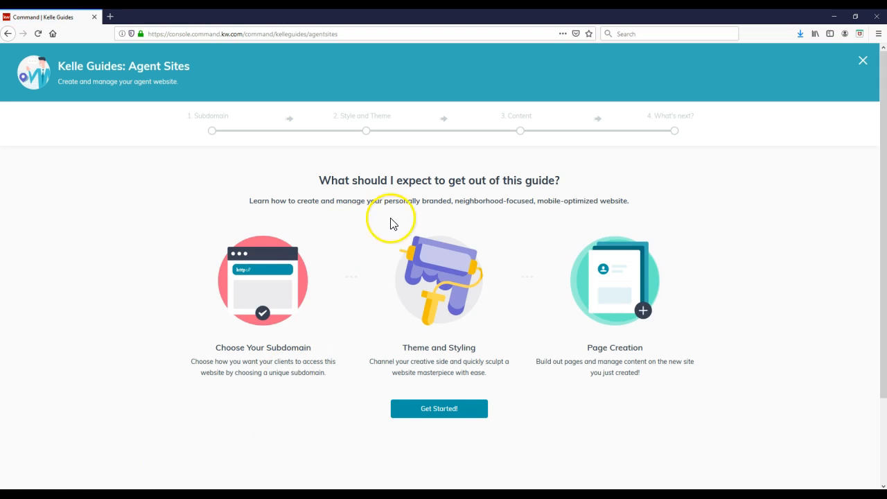
{"action": "mouse_move", "coordinate": [350, 222]}
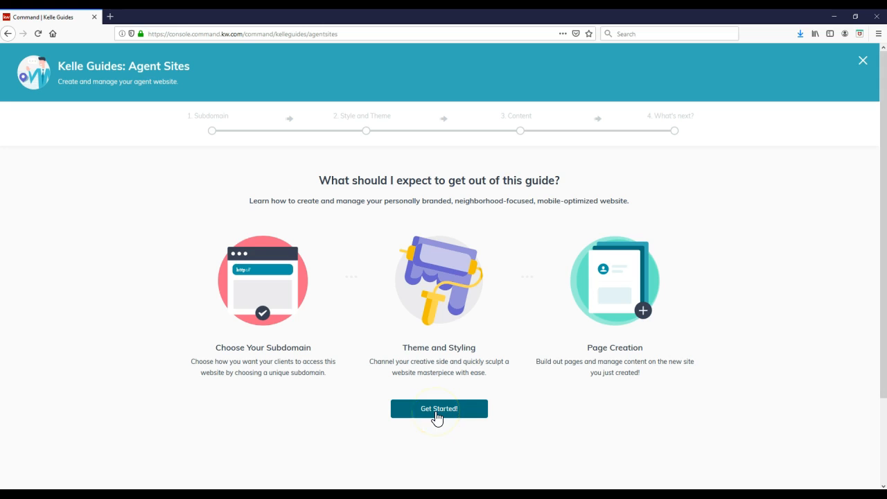
{"action": "mouse_move", "coordinate": [650, 131]}
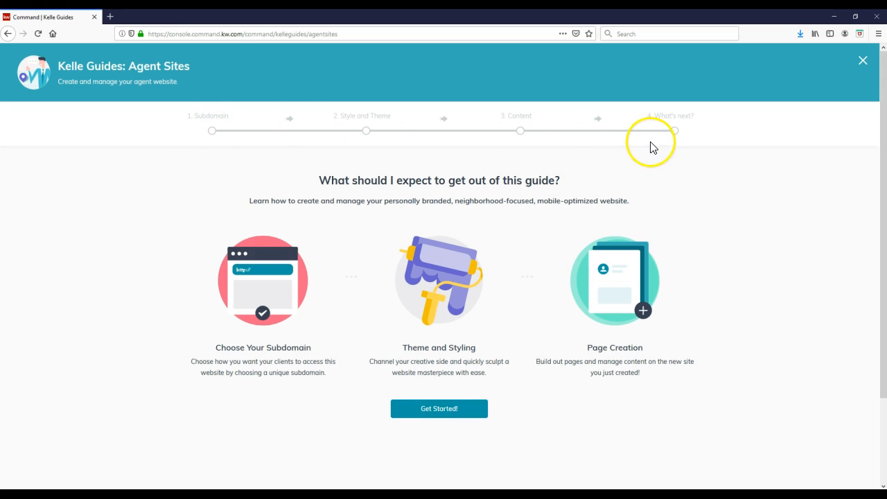
{"action": "mouse_move", "coordinate": [515, 146]}
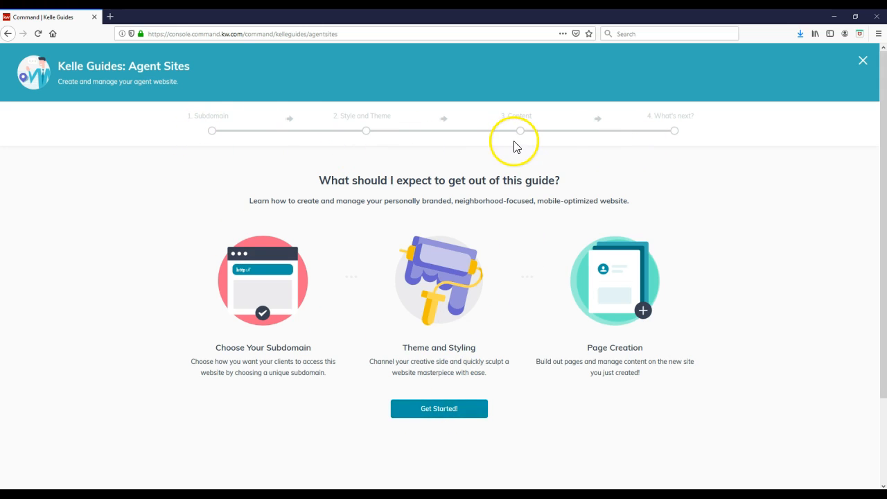
{"action": "left_click", "coordinate": [437, 407]}
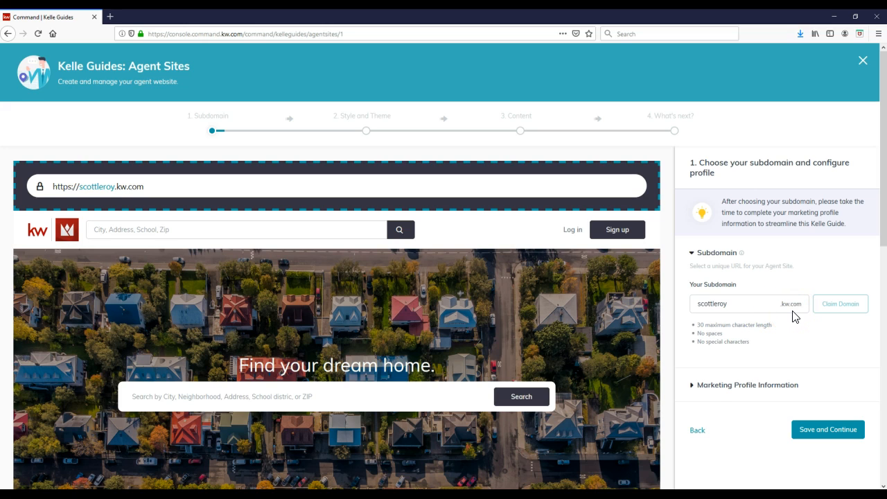
- Edit the subdomain to 'scottleroymarketing' and claim it
{"action": "left_click", "coordinate": [734, 303]}
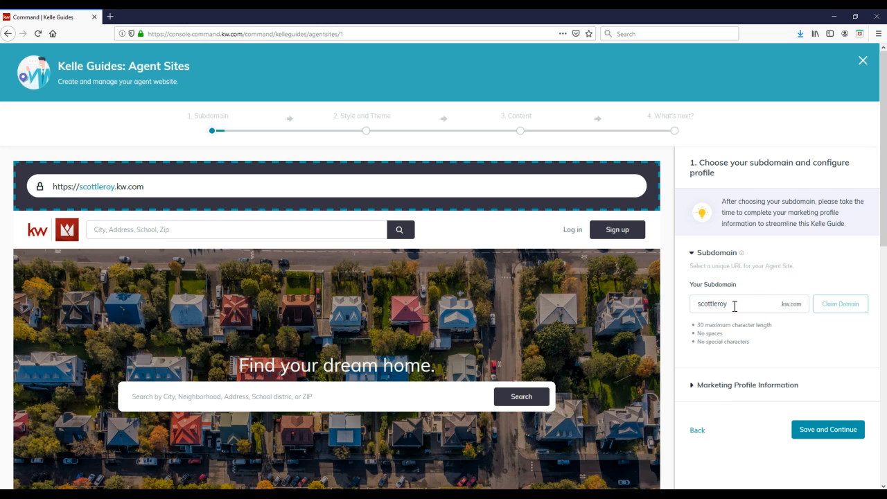
{"action": "type", "text": "marketing"}
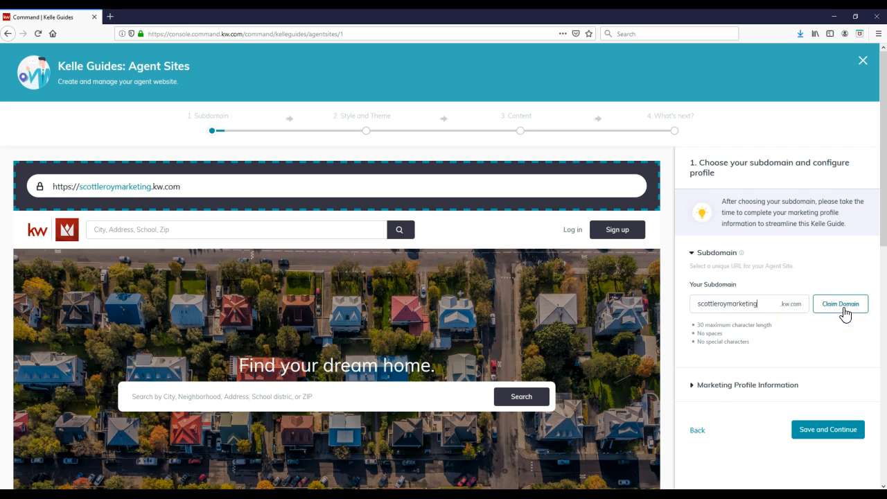
{"action": "left_click", "coordinate": [840, 303]}
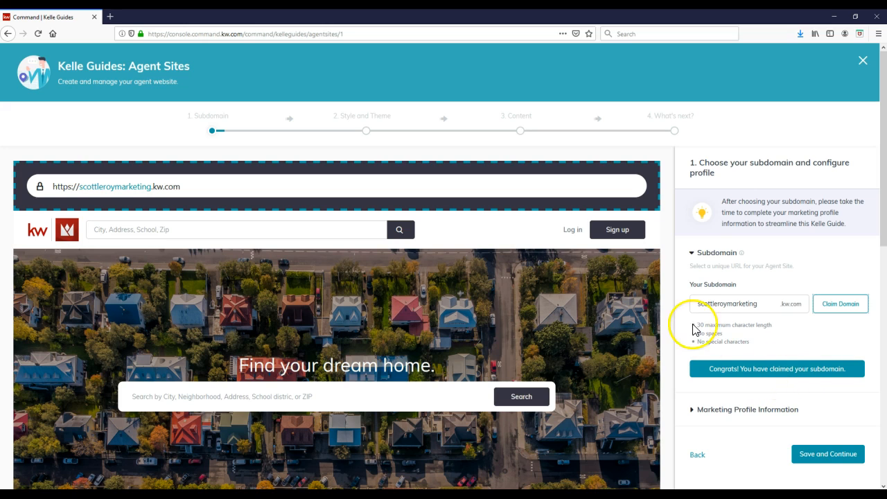
{"action": "mouse_move", "coordinate": [621, 266]}
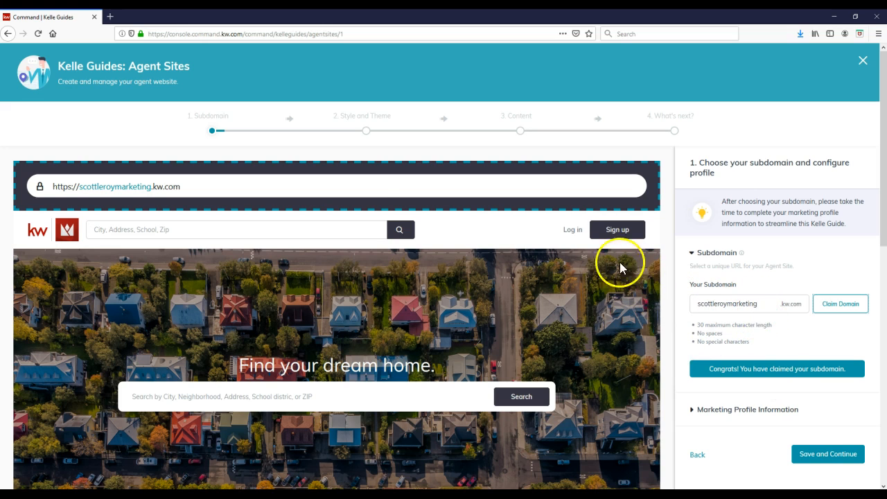
{"action": "mouse_move", "coordinate": [88, 180]}
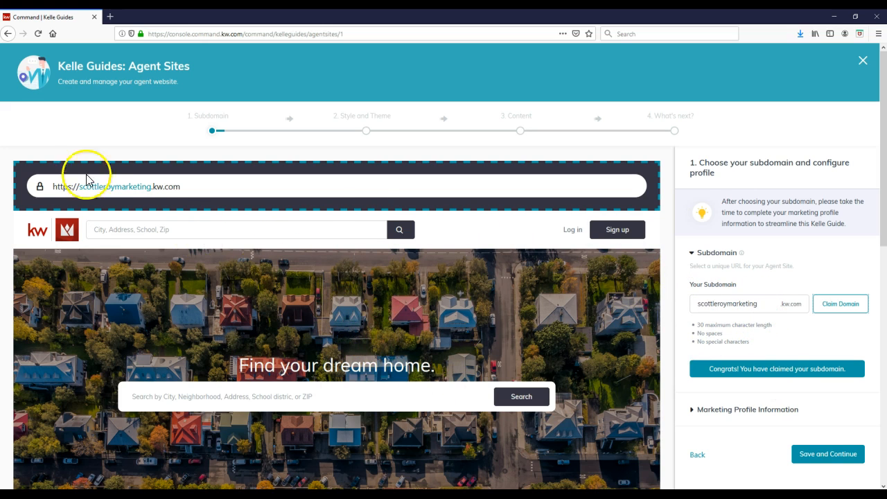
{"action": "mouse_move", "coordinate": [652, 247]}
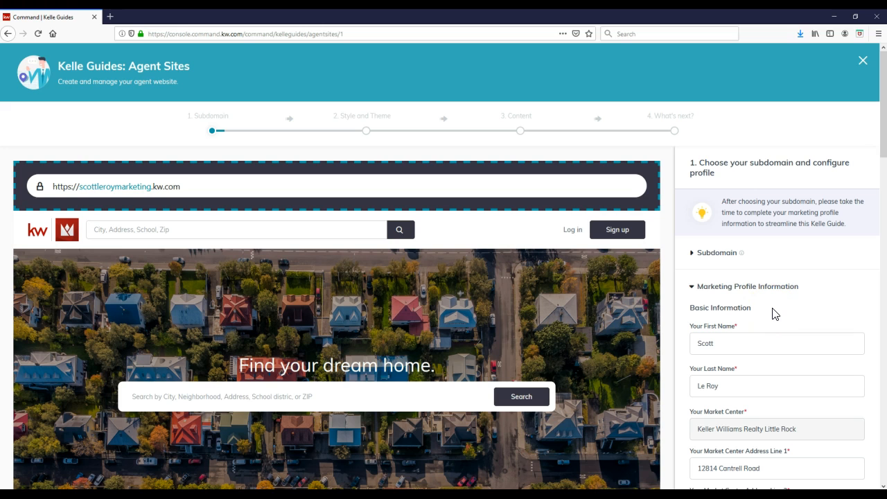
- Review the marketing profile fields and delete the empty compliance footer link entries
{"action": "scroll", "scroll_direction": "down", "scroll_amount": 3}
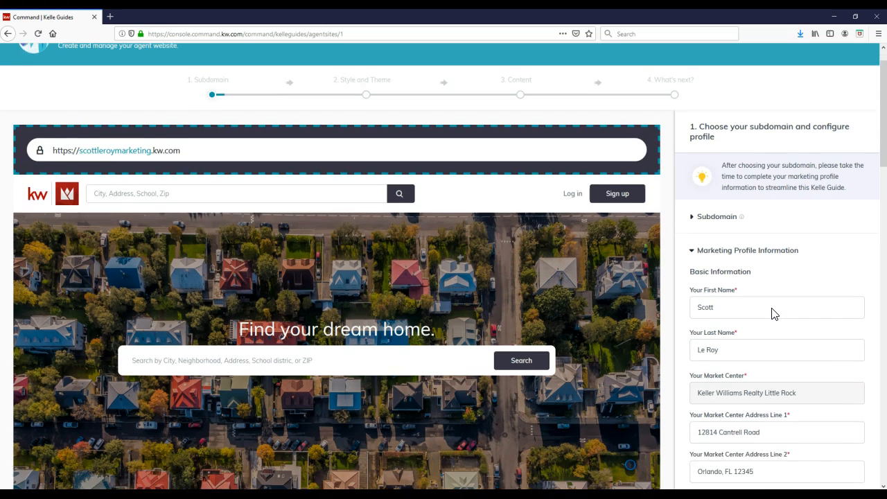
{"action": "scroll", "scroll_direction": "down", "scroll_amount": 3}
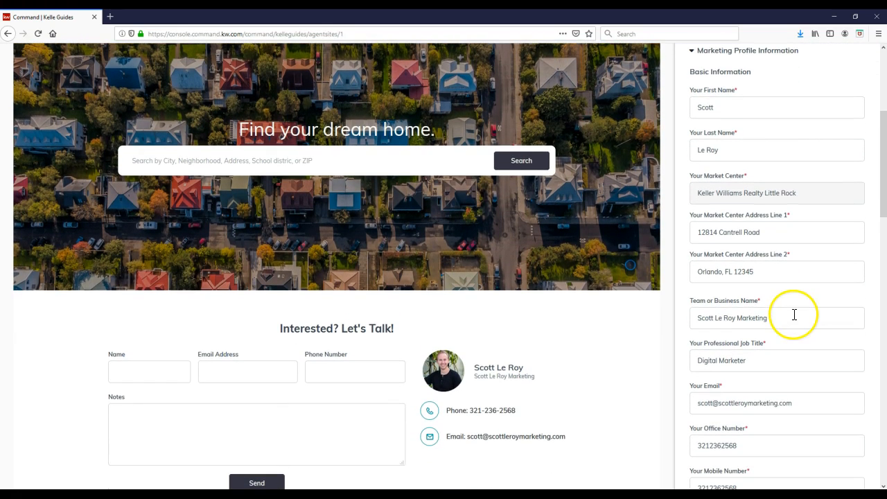
{"action": "scroll", "scroll_direction": "down", "scroll_amount": 3}
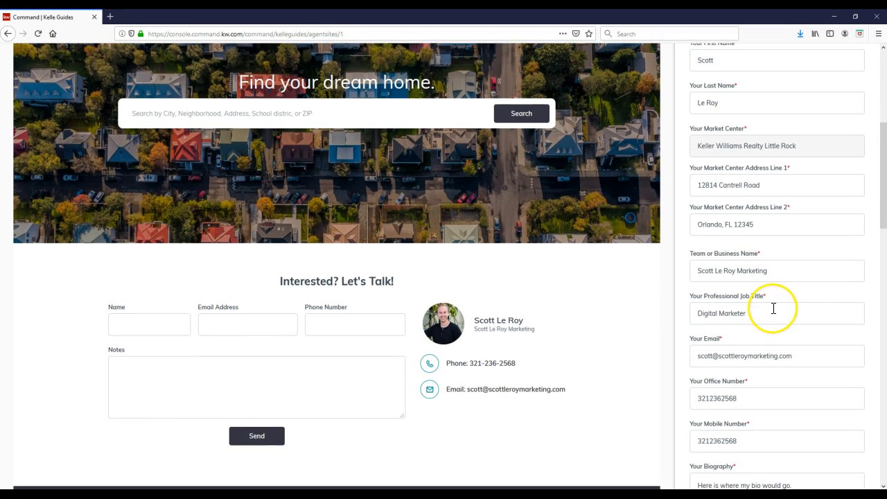
{"action": "scroll", "scroll_direction": "down", "scroll_amount": 3}
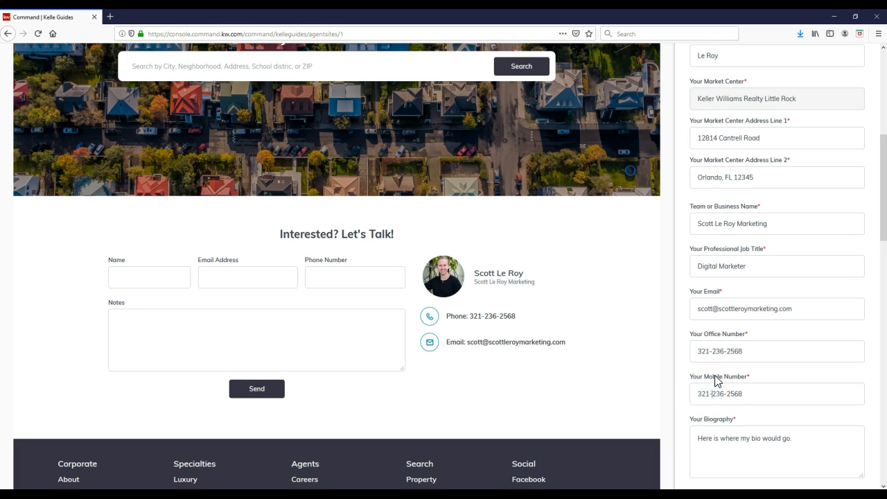
{"action": "scroll", "scroll_direction": "down", "scroll_amount": 3}
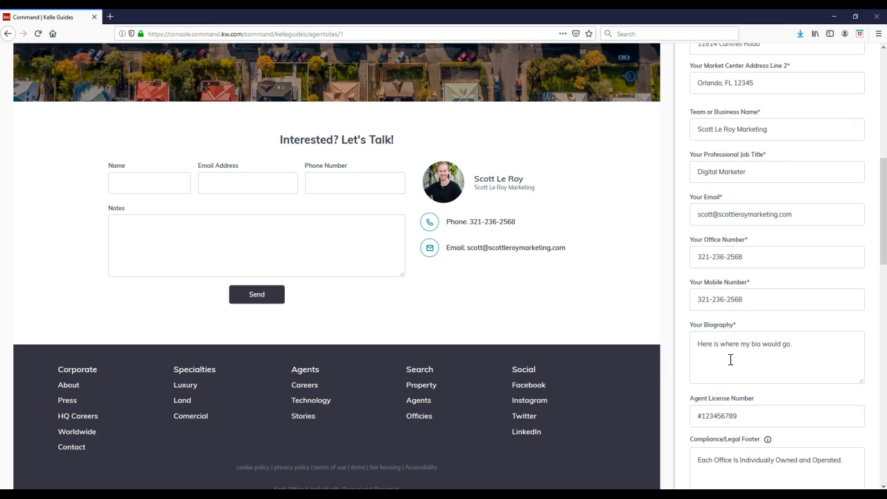
{"action": "scroll", "scroll_direction": "down", "scroll_amount": 3}
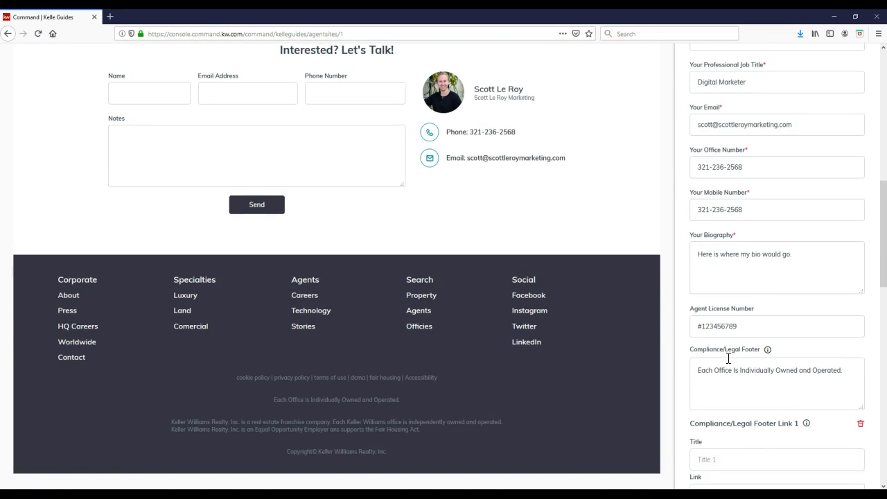
{"action": "scroll", "scroll_direction": "down", "scroll_amount": 3}
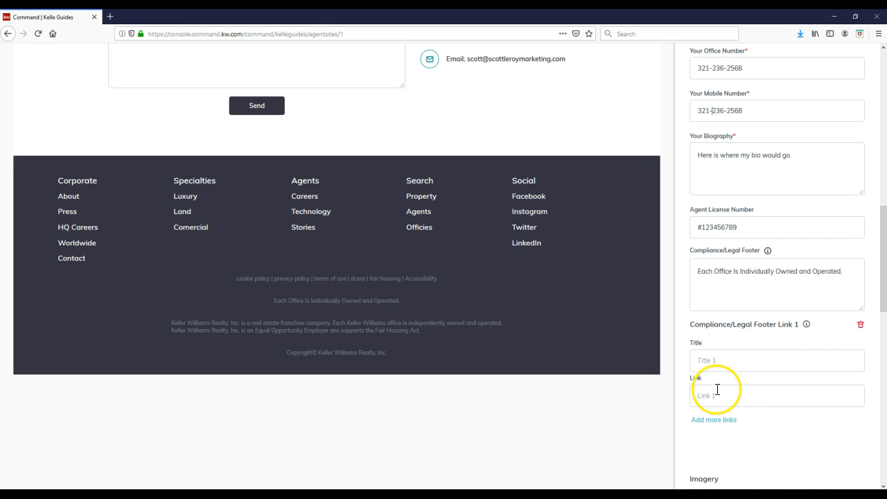
{"action": "left_click", "coordinate": [713, 419]}
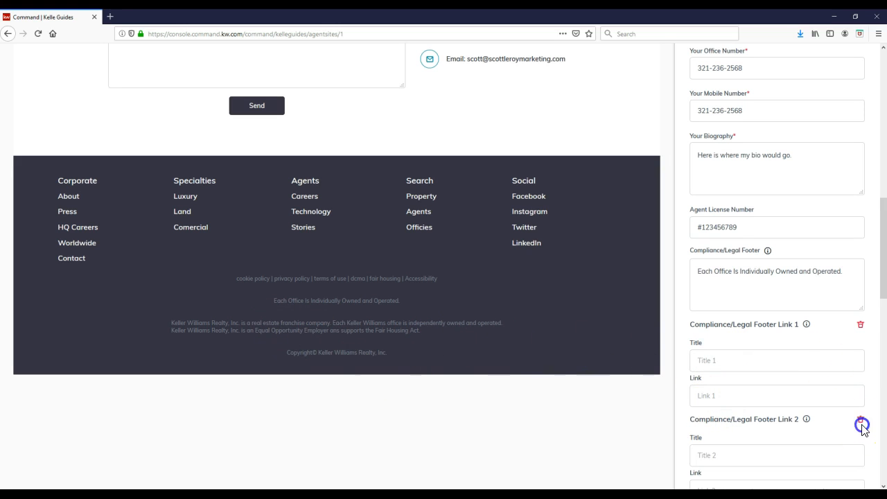
{"action": "left_click", "coordinate": [861, 424]}
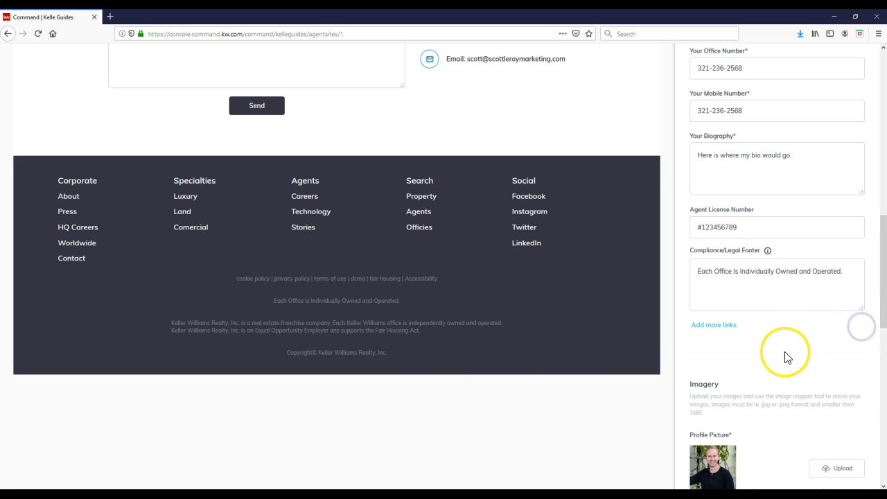
{"action": "scroll", "scroll_direction": "down", "scroll_amount": 3}
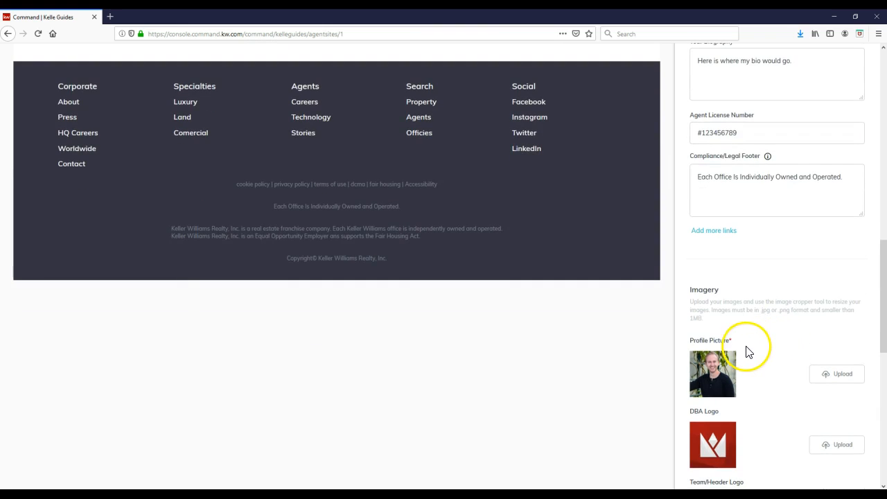
{"action": "scroll", "scroll_direction": "down", "scroll_amount": 3}
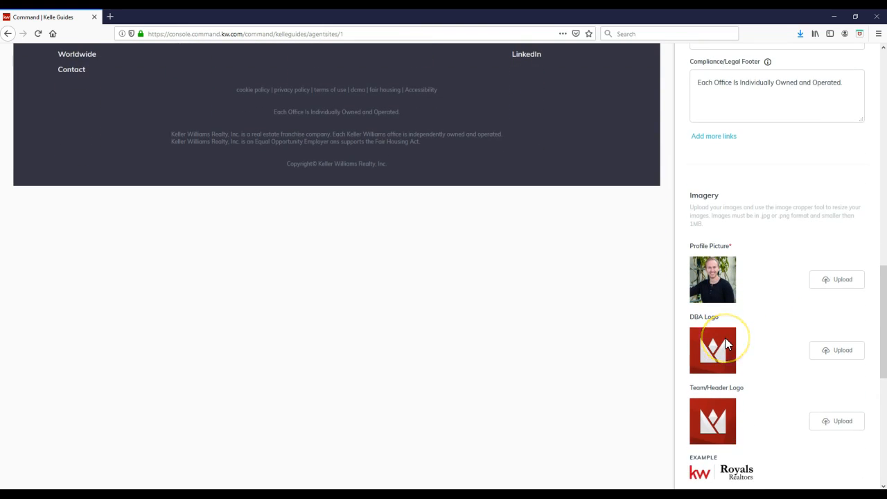
{"action": "scroll", "scroll_direction": "down", "scroll_amount": 3}
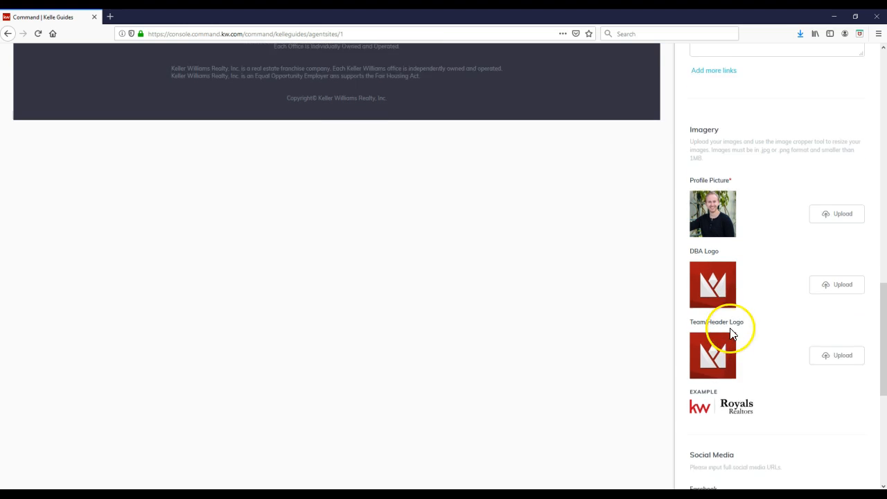
{"action": "scroll", "scroll_direction": "down", "scroll_amount": 3}
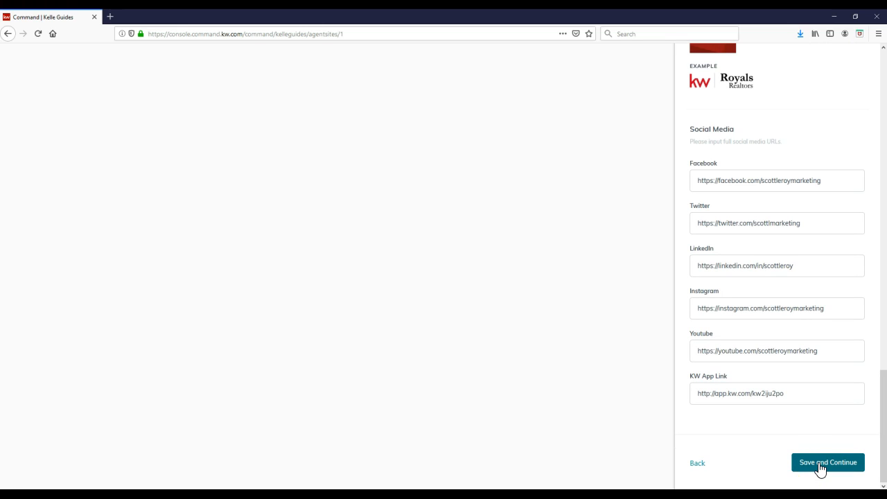
- Save the profile, try the KW Dark Theme, then settle on the KW Red Theme
{"action": "left_click", "coordinate": [827, 462]}
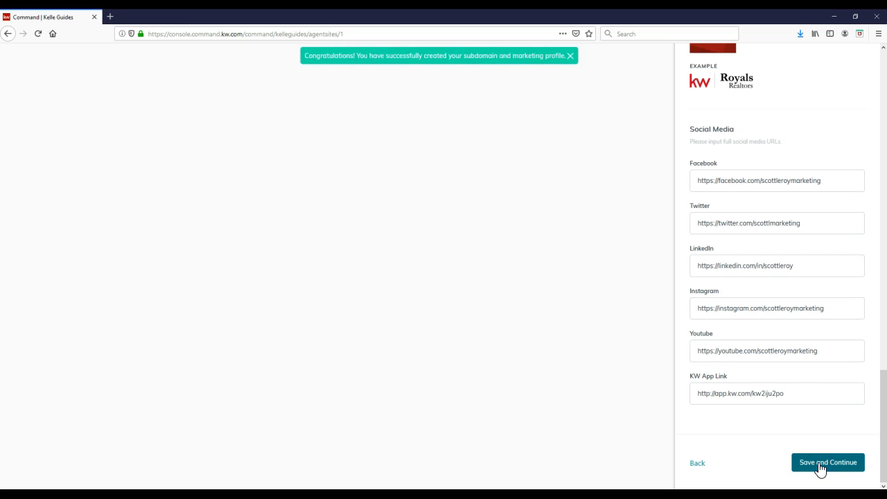
{"action": "left_click", "coordinate": [827, 463]}
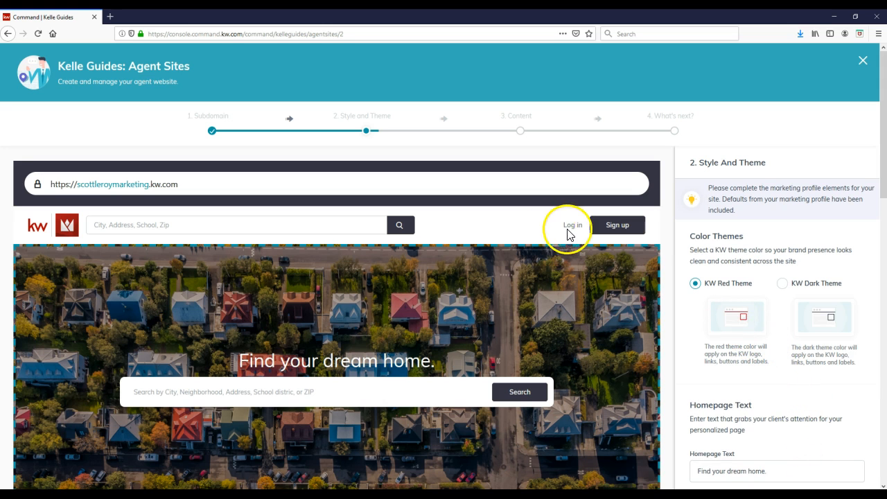
{"action": "mouse_move", "coordinate": [807, 269]}
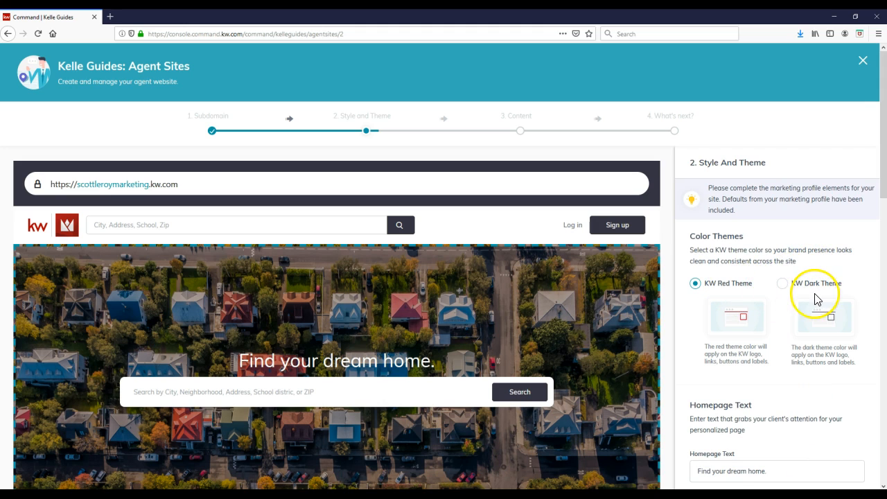
{"action": "left_click", "coordinate": [782, 283]}
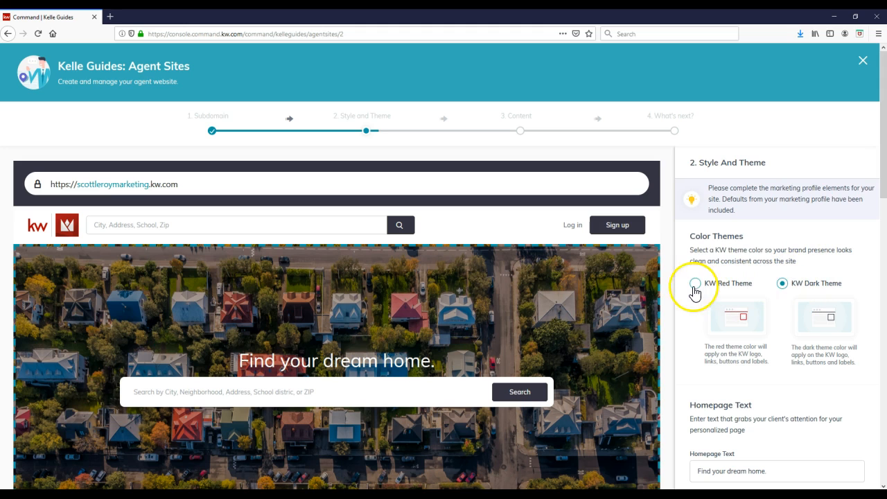
{"action": "left_click", "coordinate": [693, 283]}
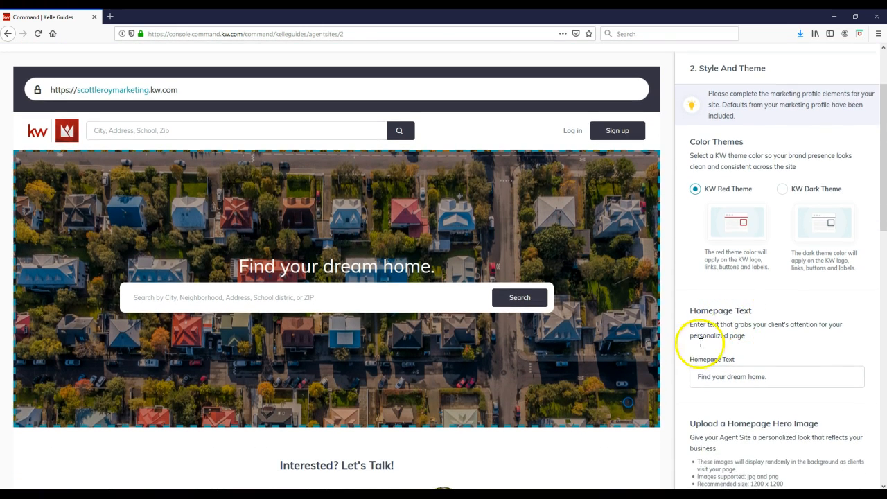
{"action": "mouse_move", "coordinate": [405, 287]}
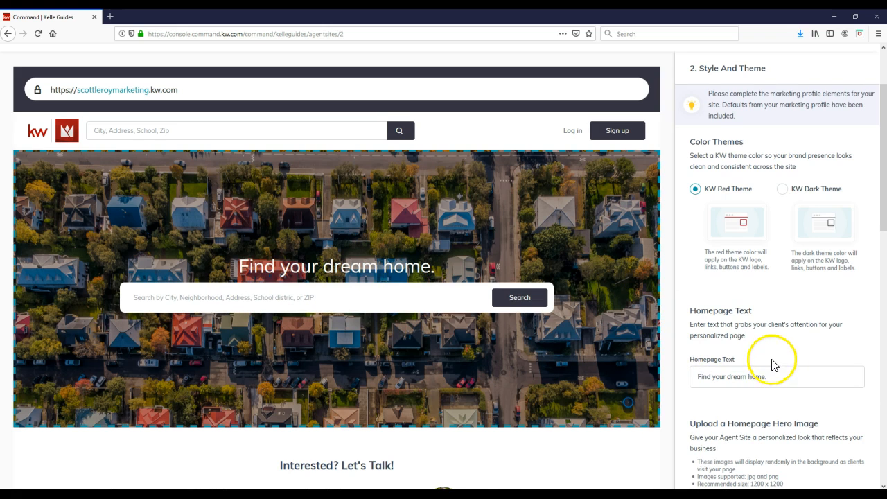
- Review the 'Find your dream home' headline and the uploaded hero images down to Save and Continue
{"action": "scroll", "scroll_direction": "down", "scroll_amount": 3}
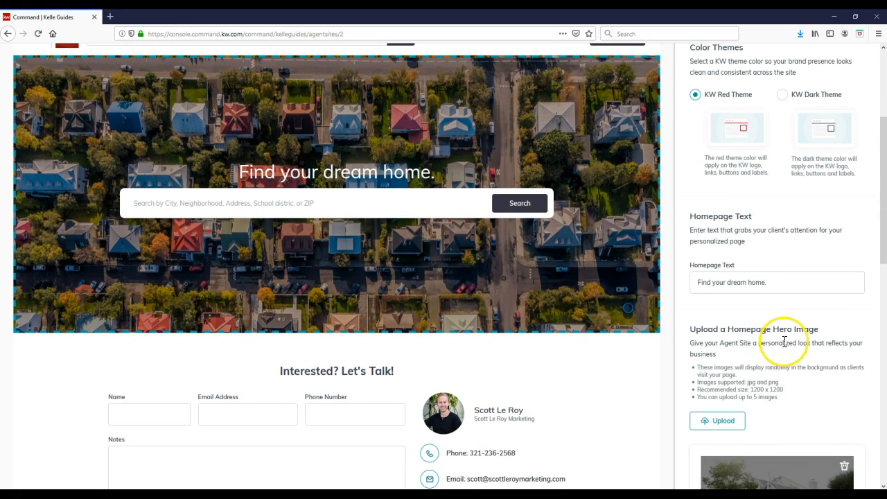
{"action": "mouse_move", "coordinate": [216, 180]}
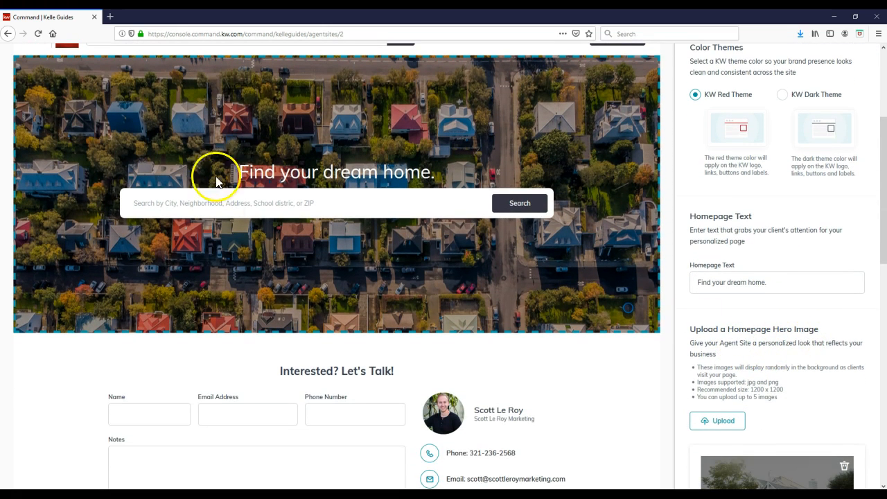
{"action": "mouse_move", "coordinate": [727, 354]}
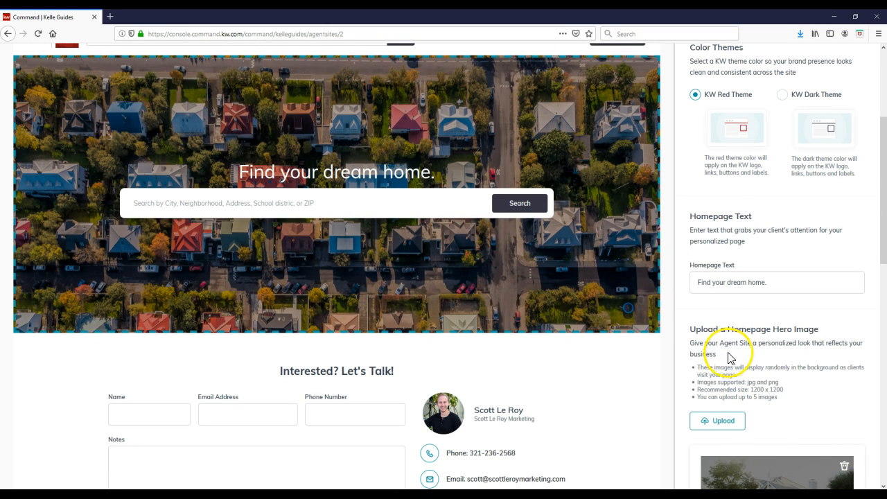
{"action": "mouse_move", "coordinate": [751, 359]}
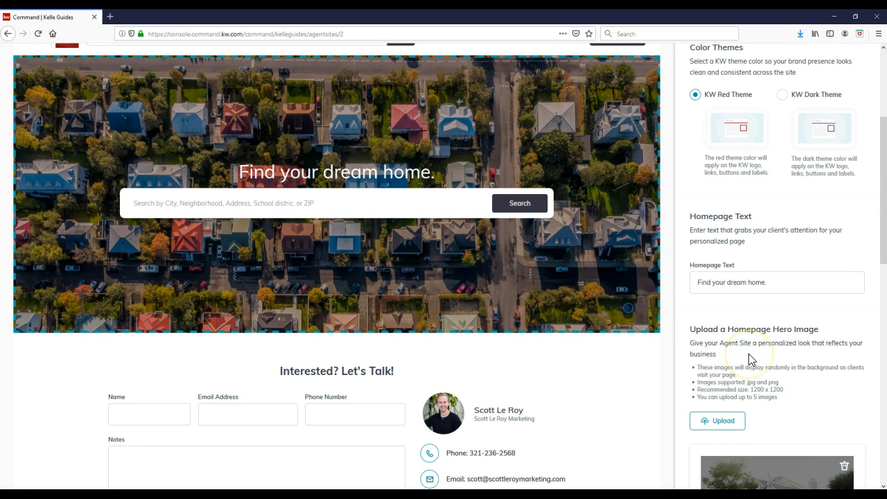
{"action": "scroll", "scroll_direction": "down", "scroll_amount": 3}
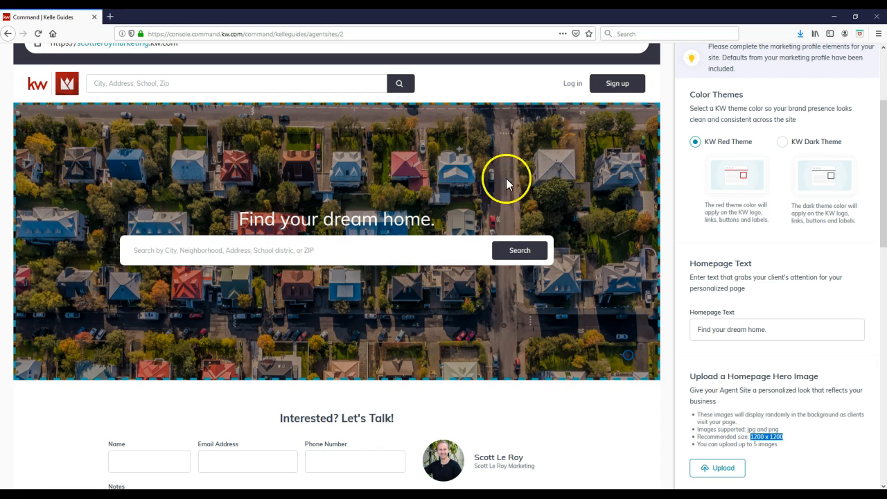
{"action": "mouse_move", "coordinate": [626, 311]}
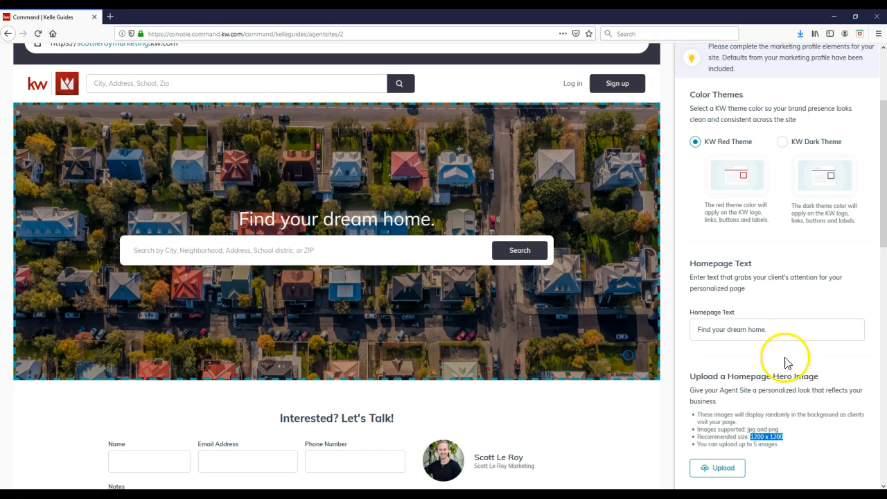
{"action": "scroll", "scroll_direction": "down", "scroll_amount": 3}
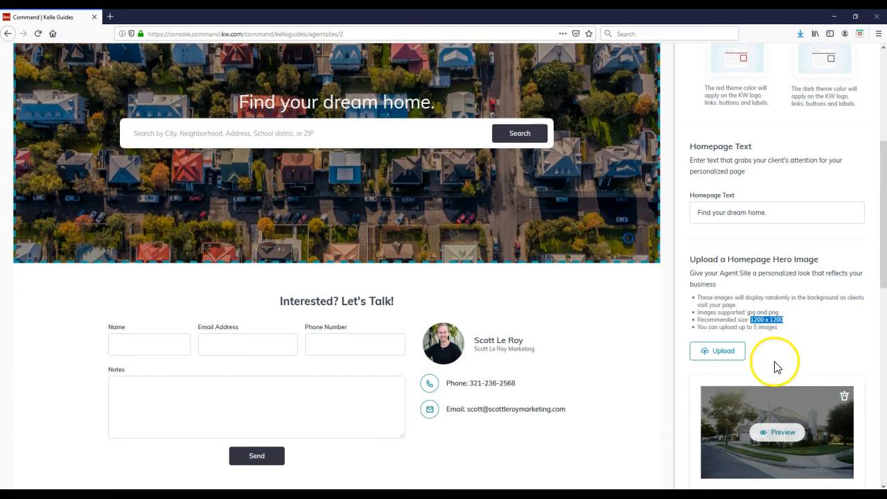
{"action": "scroll", "scroll_direction": "down", "scroll_amount": 3}
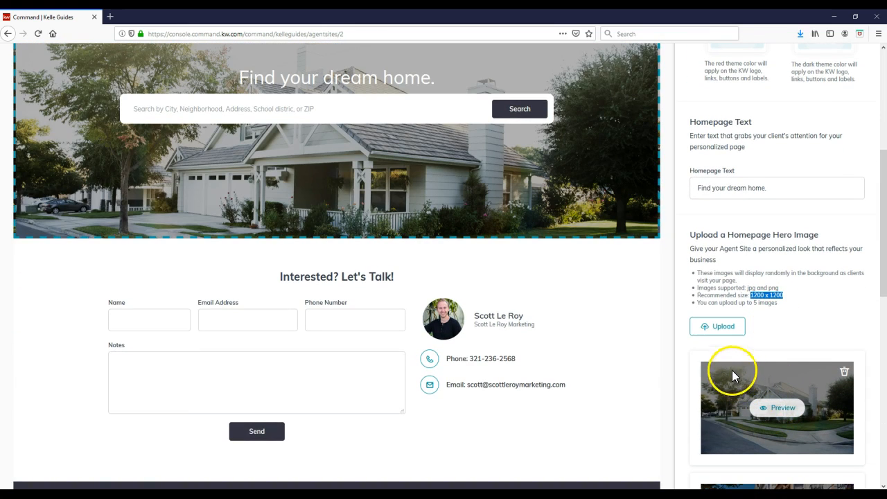
{"action": "mouse_move", "coordinate": [243, 187]}
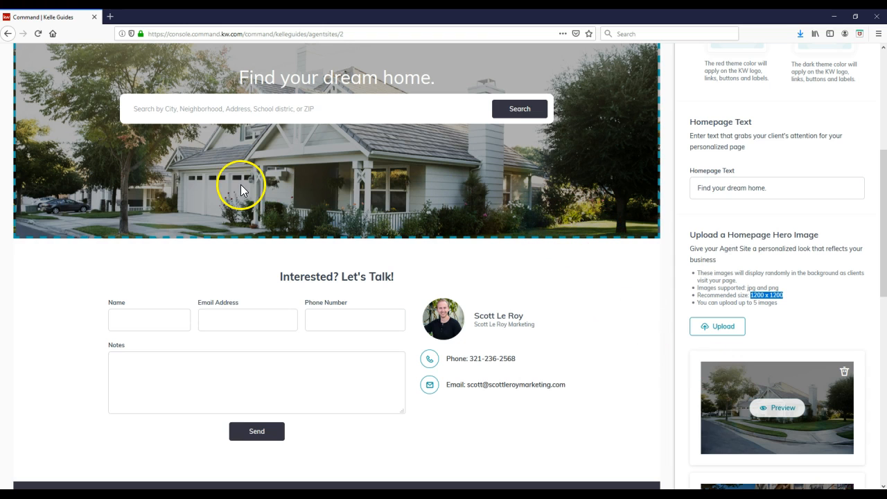
{"action": "scroll", "scroll_direction": "down", "scroll_amount": 3}
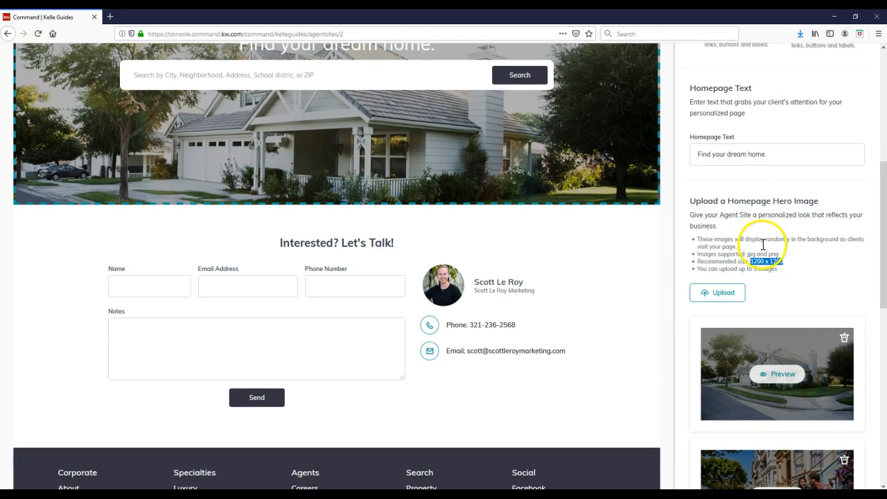
{"action": "scroll", "scroll_direction": "down", "scroll_amount": 3}
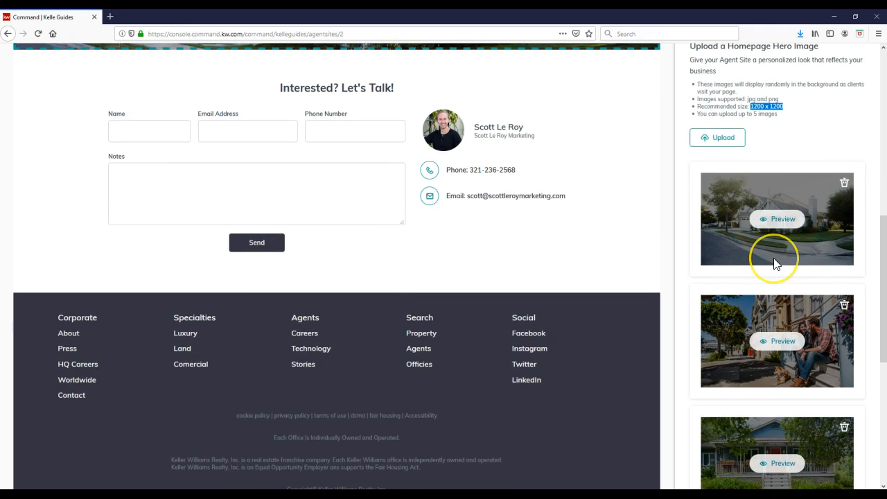
{"action": "scroll", "scroll_direction": "down", "scroll_amount": 3}
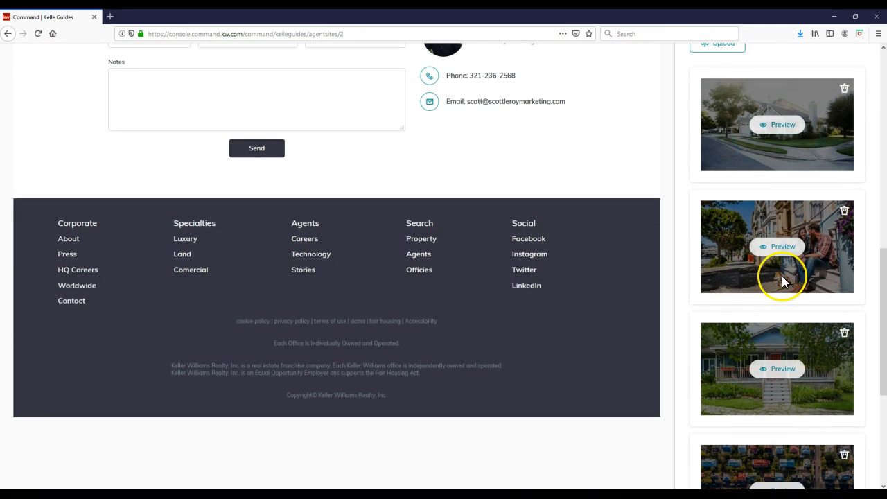
{"action": "scroll", "scroll_direction": "down", "scroll_amount": 3}
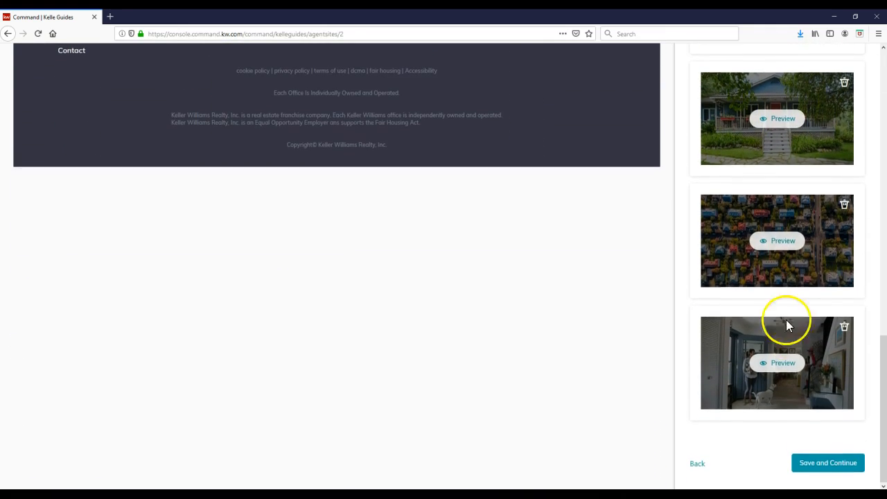
- Save the theme and hero images and continue to the site content step
{"action": "left_click", "coordinate": [828, 463]}
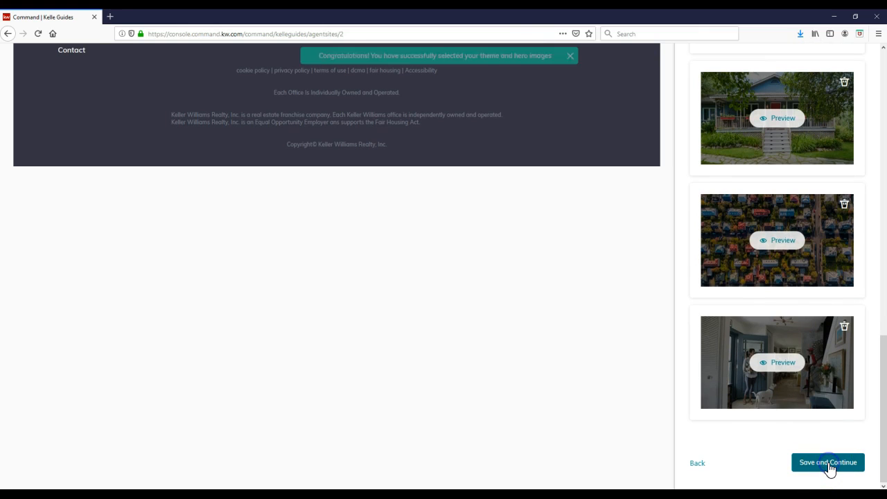
{"action": "left_click", "coordinate": [827, 463]}
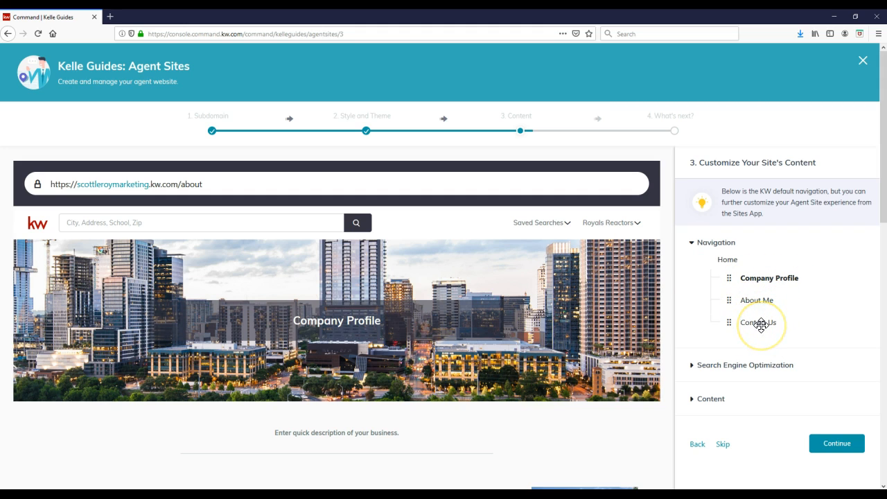
{"action": "mouse_move", "coordinate": [762, 277]}
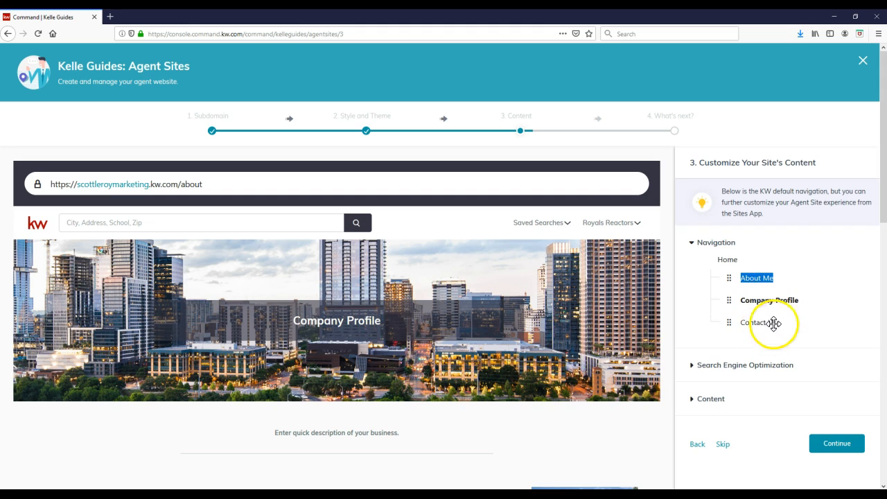
{"action": "mouse_move", "coordinate": [724, 374]}
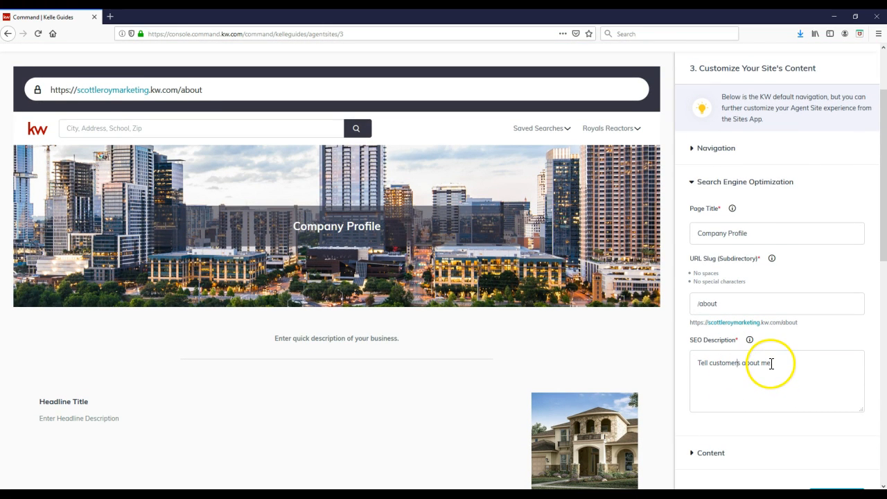
- Replace the About page SEO description with 'Learn about Scott Le Roy of Scott Le Roy Marketing'
{"action": "triple_click", "coordinate": [735, 363]}
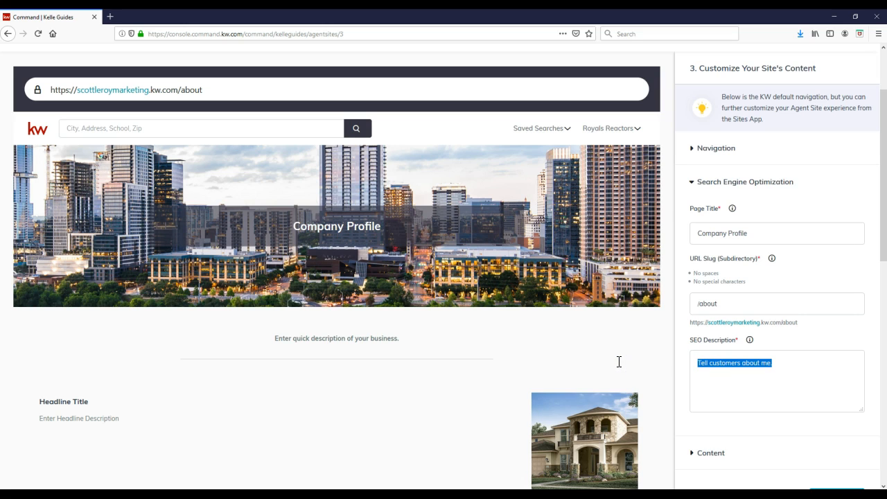
{"action": "type", "text": "Learn"}
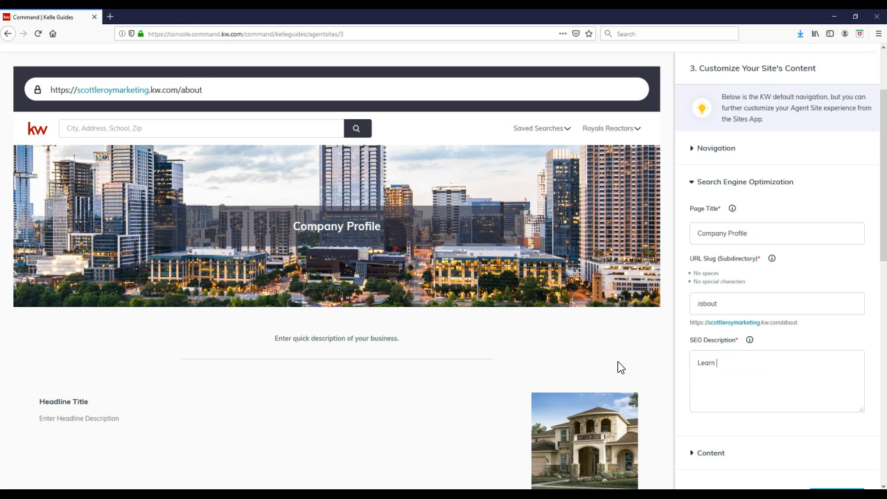
{"action": "type", "text": "about Scott Le ro"}
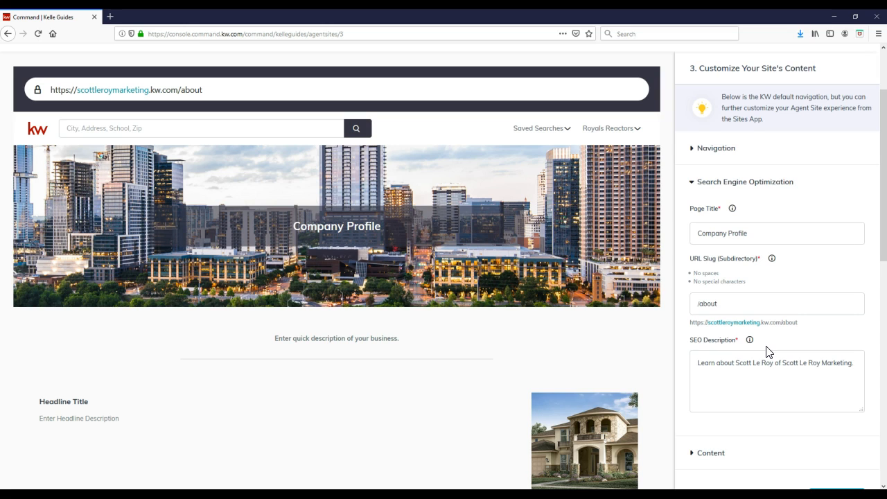
{"action": "left_click", "coordinate": [853, 363]}
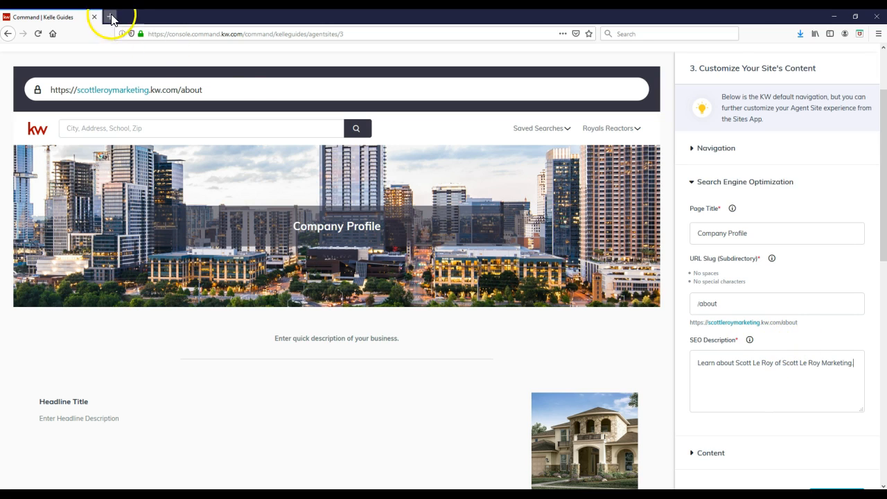
{"action": "left_click", "coordinate": [111, 17]}
{"action": "type", "text": "orlando real esta"}
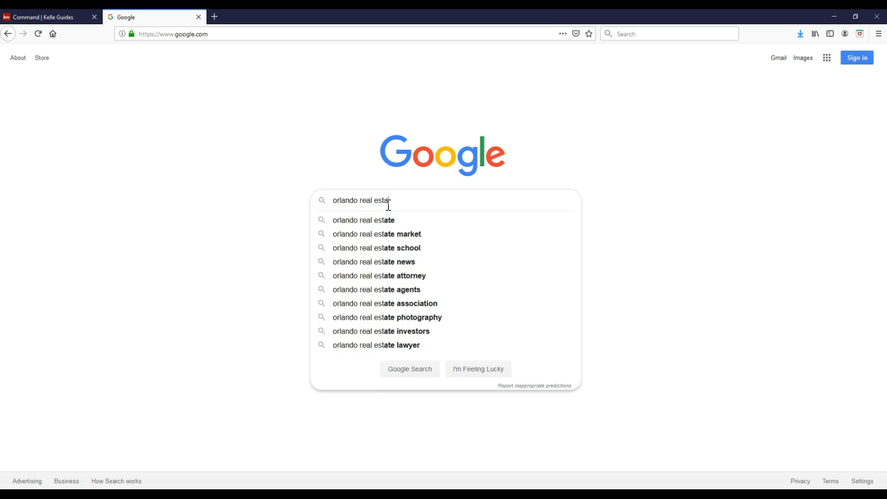
{"action": "key", "text": "enter"}
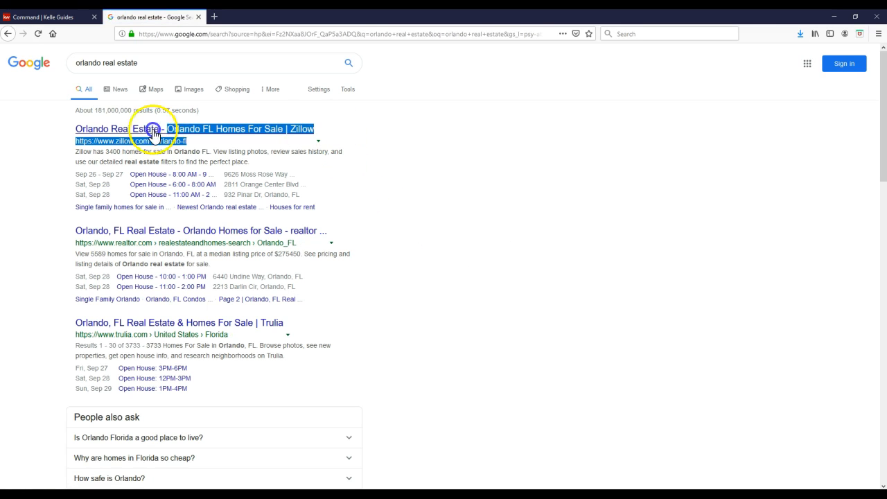
{"action": "key", "text": "ctrl+a"}
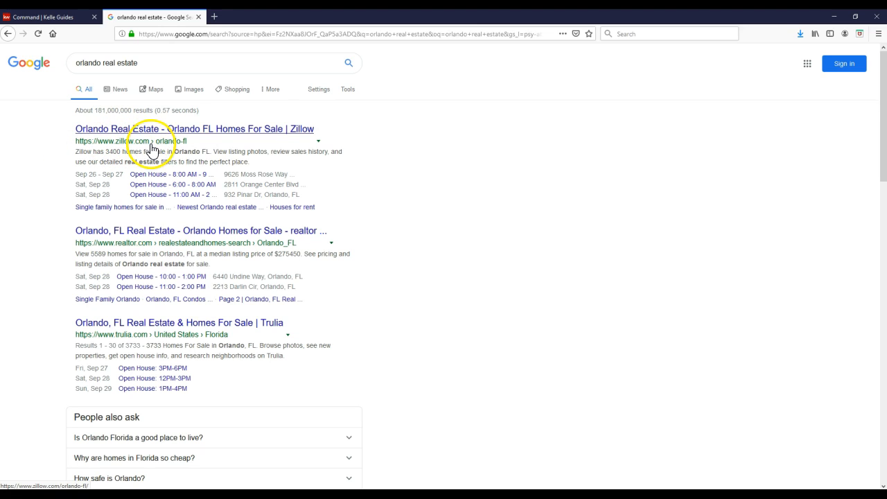
{"action": "left_click_drag", "start_coordinate": [74, 151], "coordinate": [248, 161]}
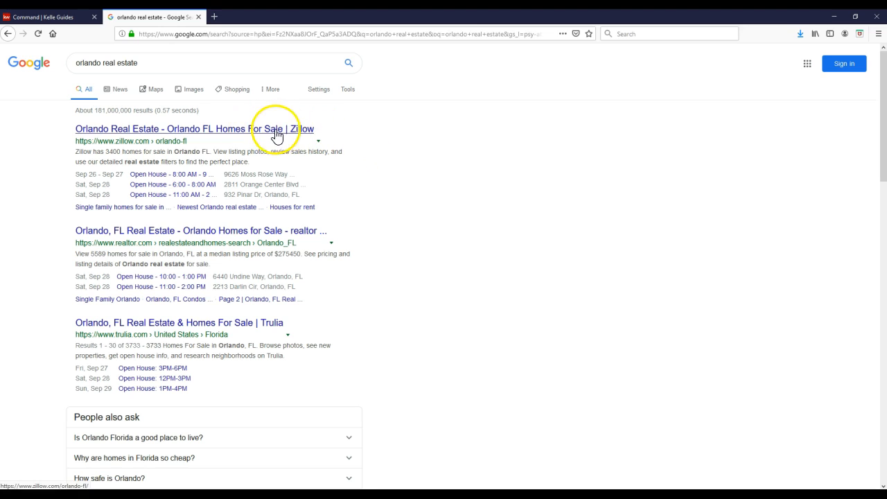
{"action": "mouse_move", "coordinate": [247, 151]}
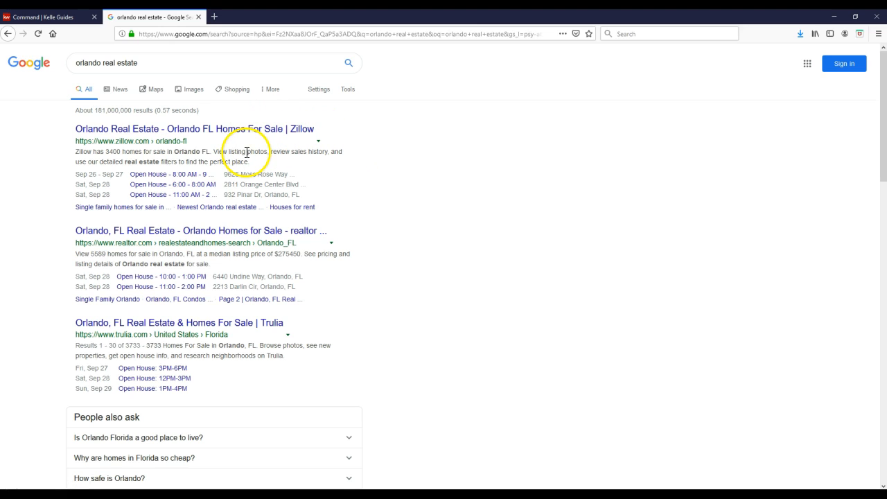
{"action": "mouse_move", "coordinate": [180, 69]}
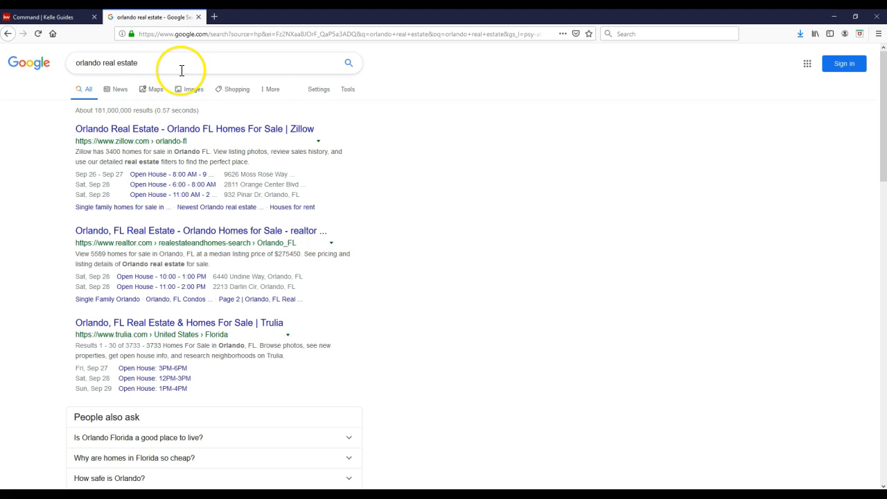
{"action": "mouse_move", "coordinate": [266, 166]}
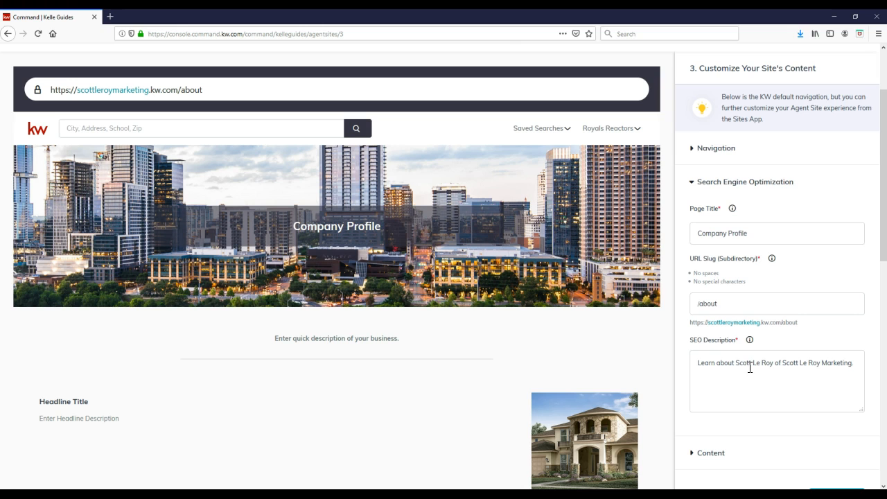
- Set the About Us page's first section paragraphs to read 'Up to 500 characters'
{"action": "scroll", "scroll_direction": "down", "scroll_amount": 3}
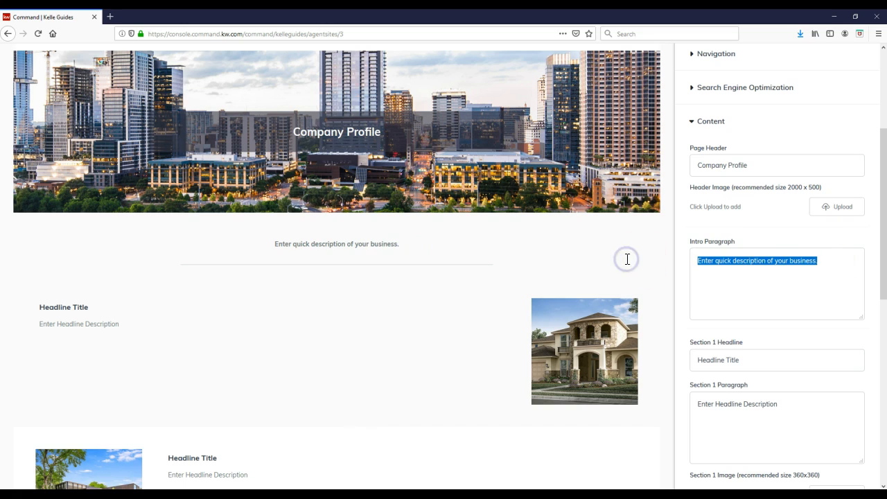
{"action": "type", "text": "Up to 250 charc"}
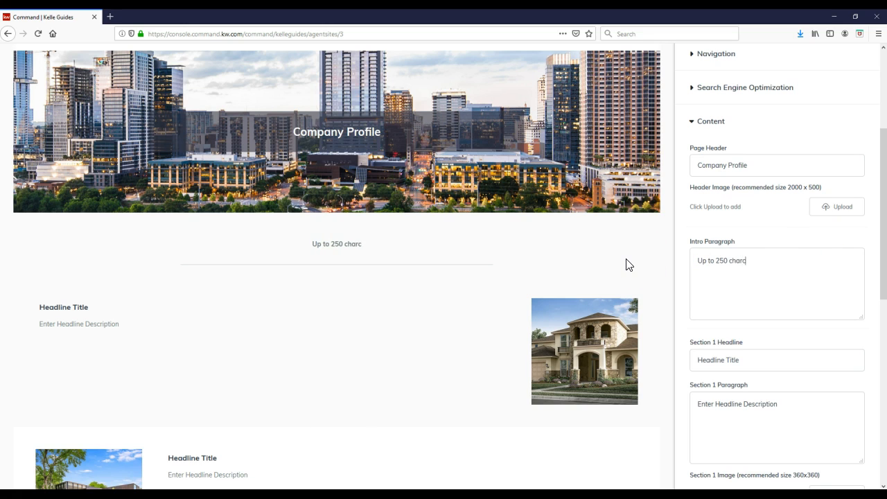
{"action": "type", "text": "haracters."}
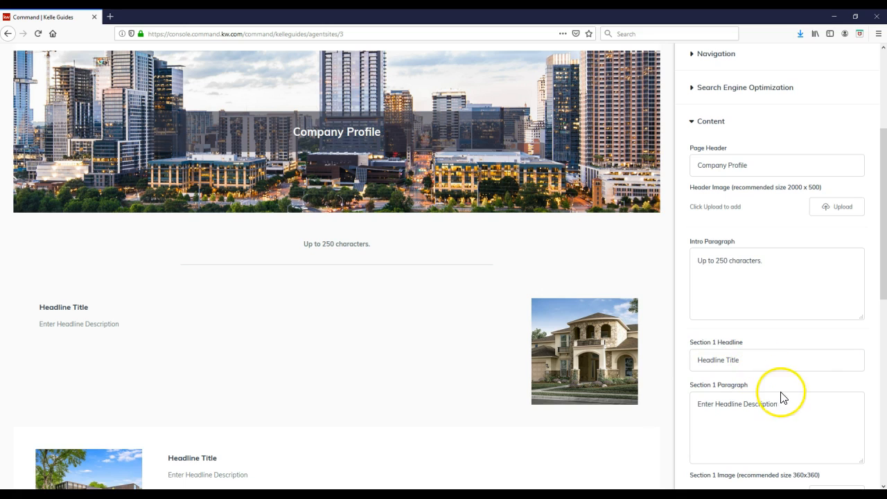
{"action": "double_click", "coordinate": [737, 404]}
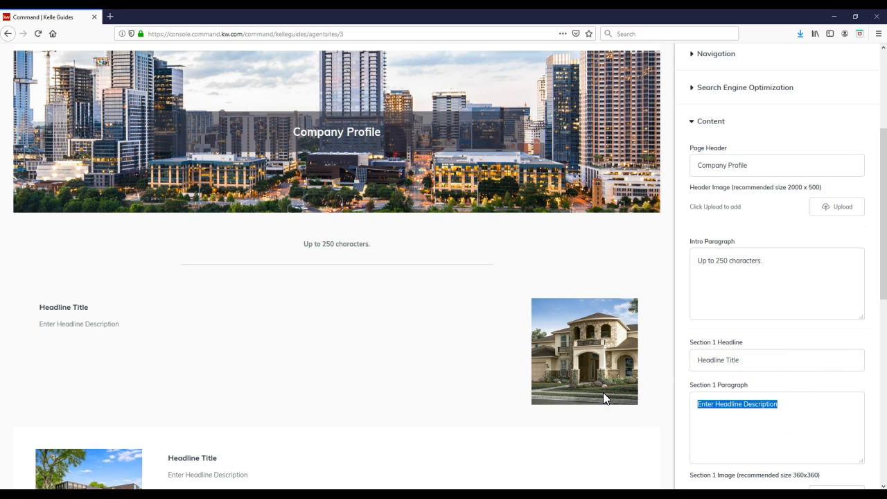
{"action": "type", "text": "Up to 500 characters."}
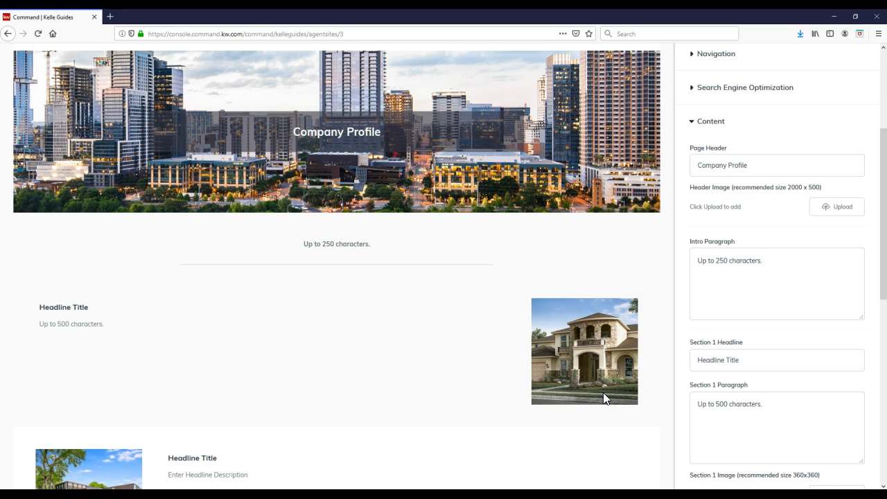
- Fill the remaining section paragraphs with 'Up to 500' and continue to the About Me page
{"action": "scroll", "scroll_direction": "down", "scroll_amount": 3}
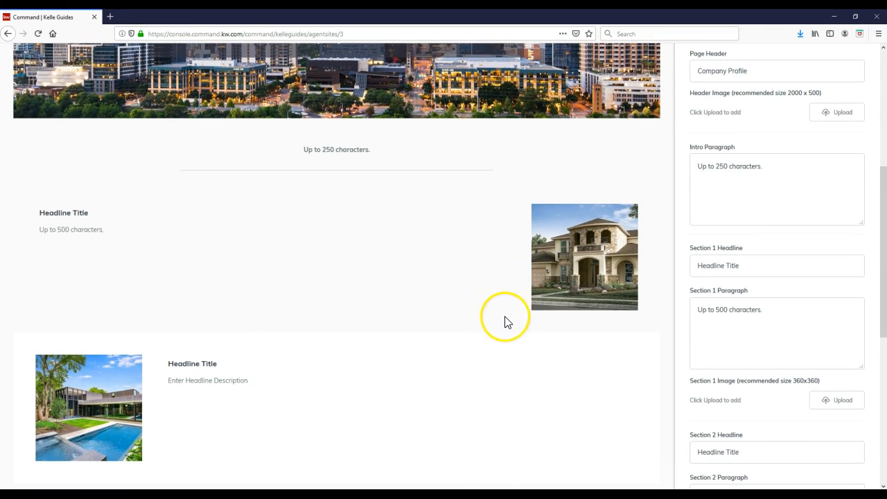
{"action": "scroll", "scroll_direction": "down", "scroll_amount": 3}
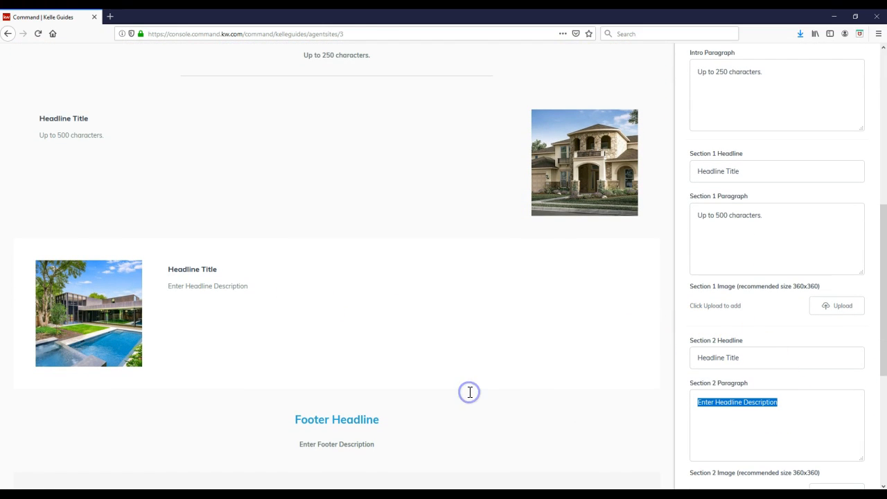
{"action": "type", "text": "Up to 500 characters"}
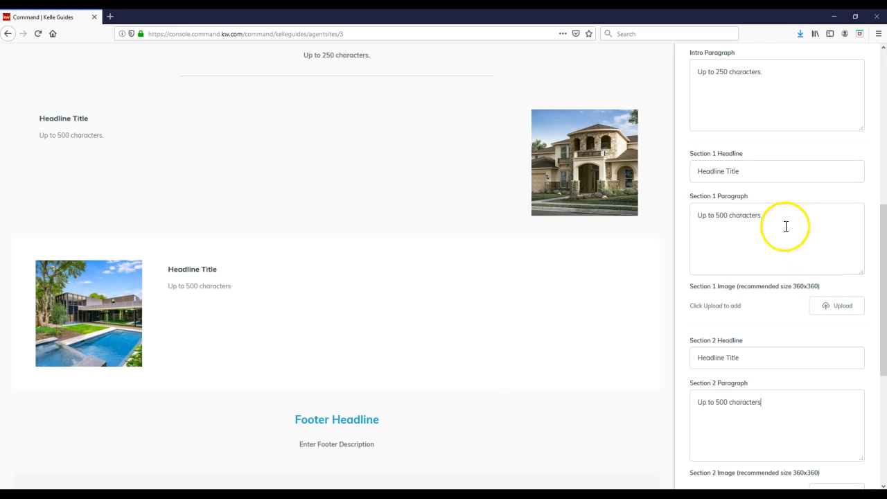
{"action": "mouse_move", "coordinate": [193, 280]}
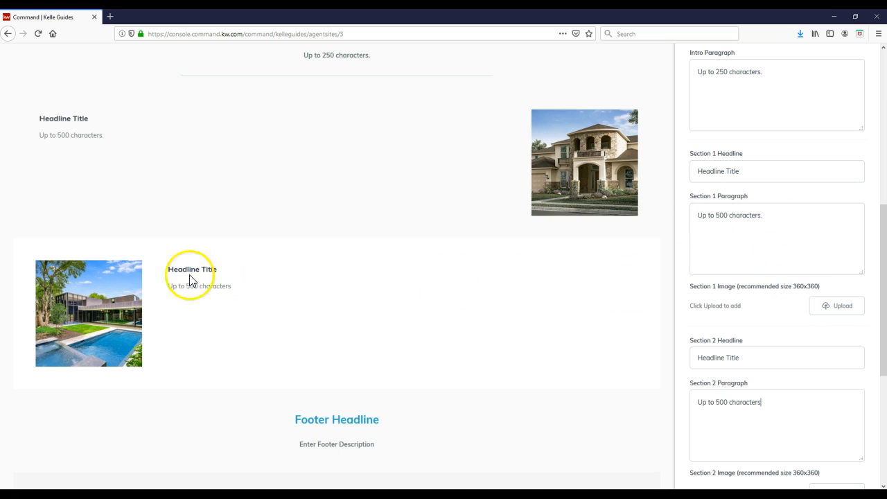
{"action": "mouse_move", "coordinate": [782, 385]}
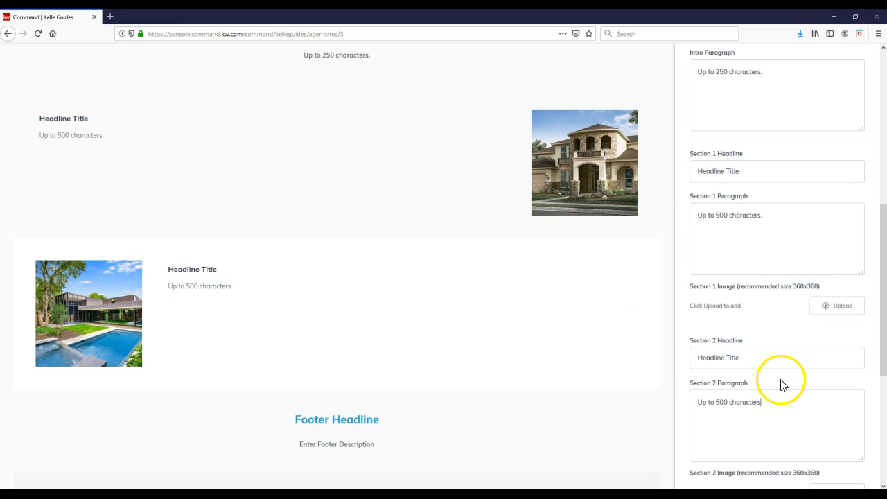
{"action": "scroll", "scroll_direction": "down", "scroll_amount": 3}
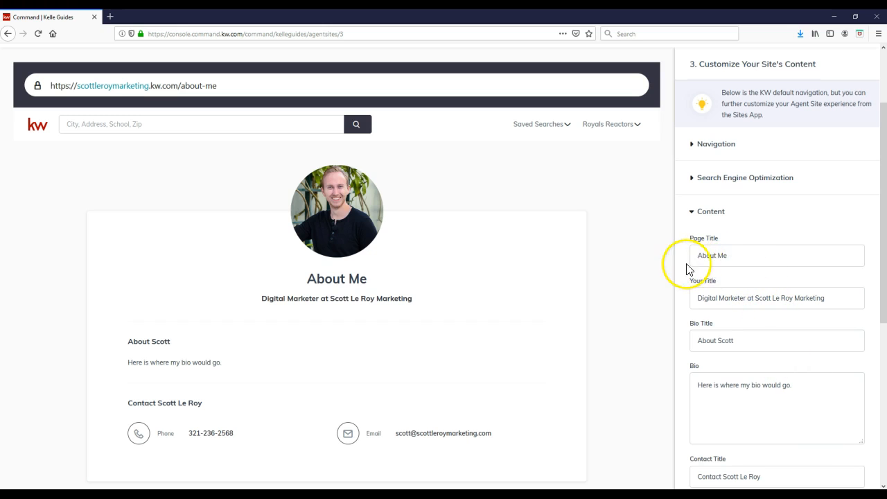
{"action": "mouse_move", "coordinate": [626, 261]}
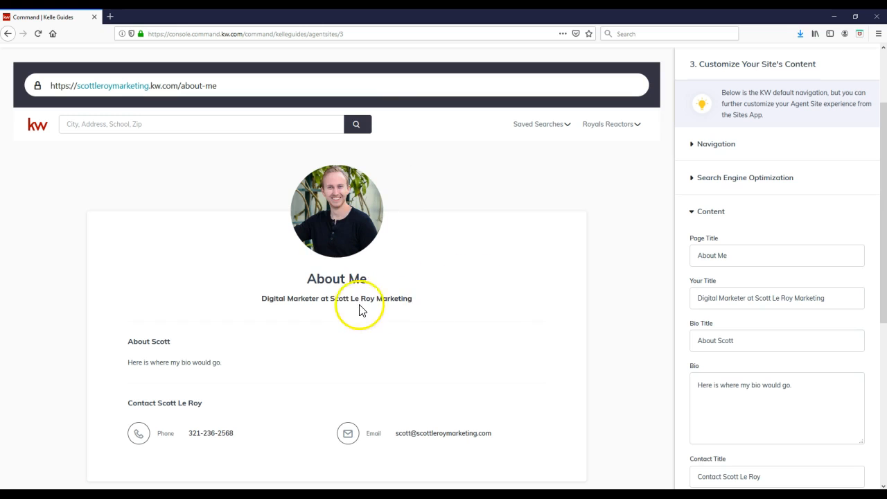
{"action": "mouse_move", "coordinate": [468, 386]}
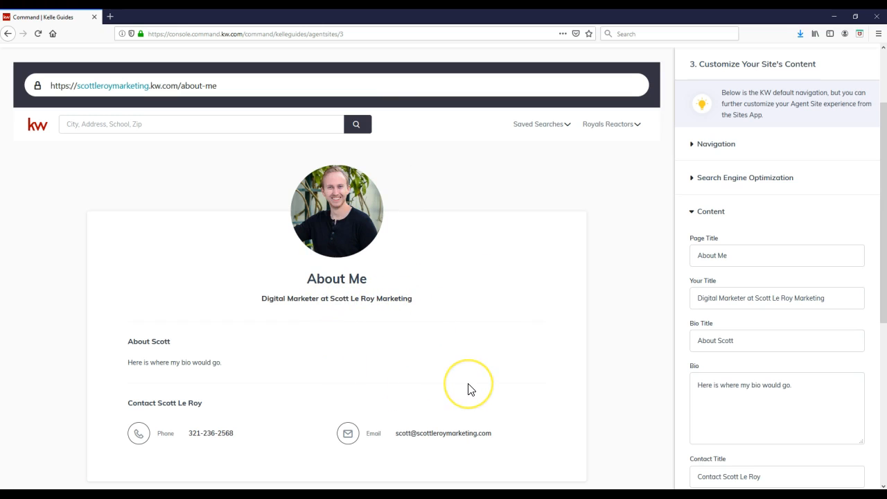
{"action": "mouse_move", "coordinate": [704, 366]}
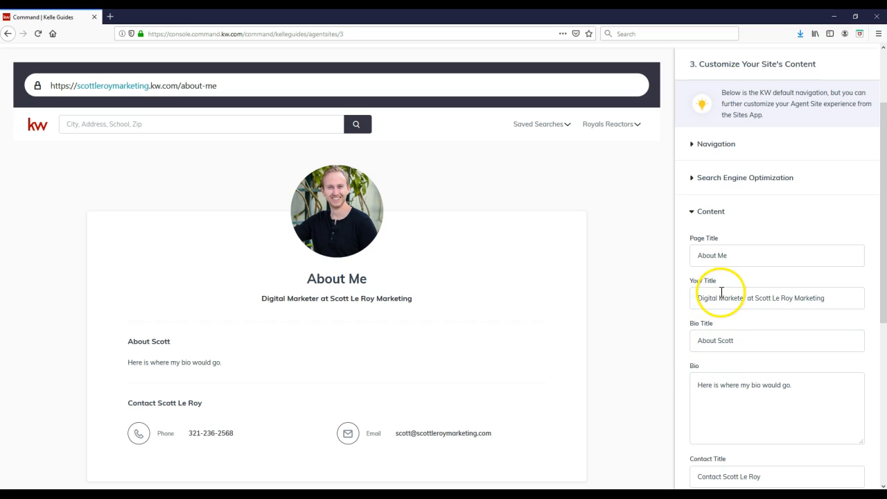
- Accept the About Me fields (Page Title, Your Title, Bio, Contact) and continue to Contact Us
{"action": "scroll", "scroll_direction": "down", "scroll_amount": 3}
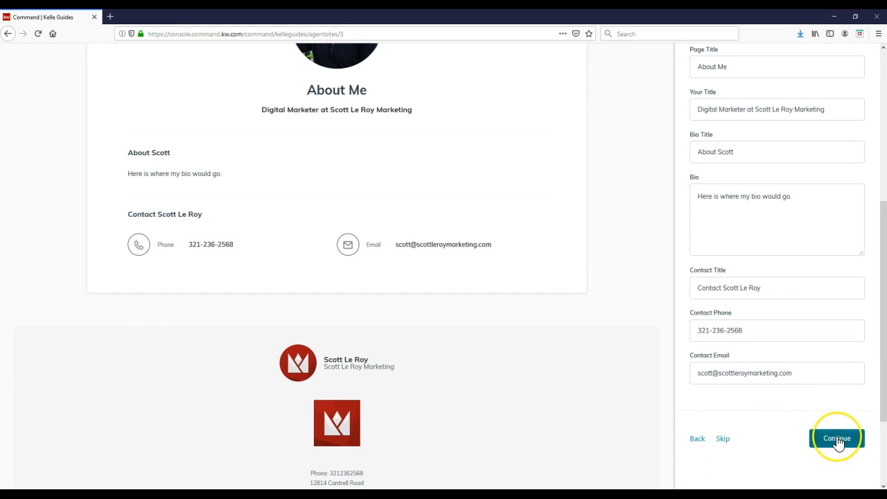
{"action": "left_click", "coordinate": [836, 438]}
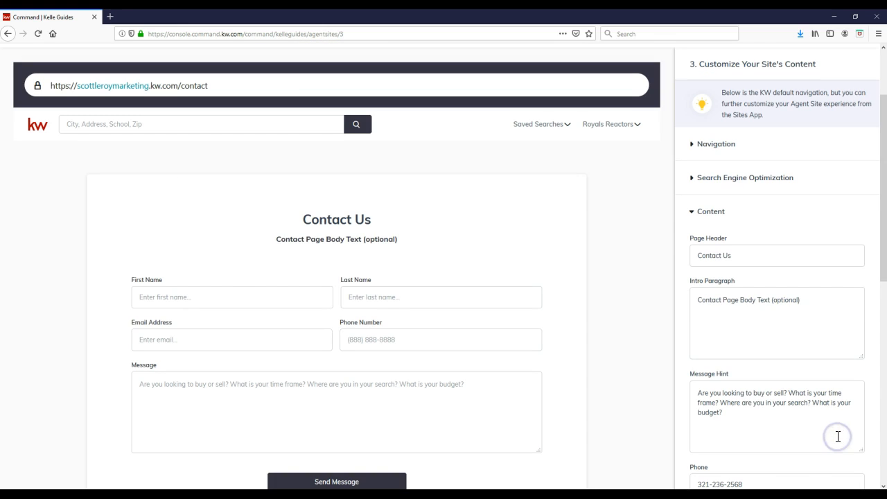
{"action": "mouse_move", "coordinate": [459, 280]}
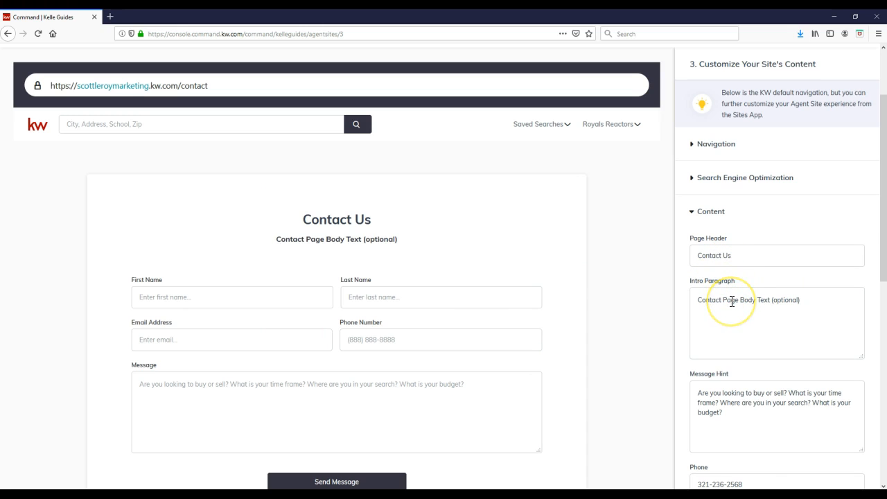
{"action": "mouse_move", "coordinate": [823, 303]}
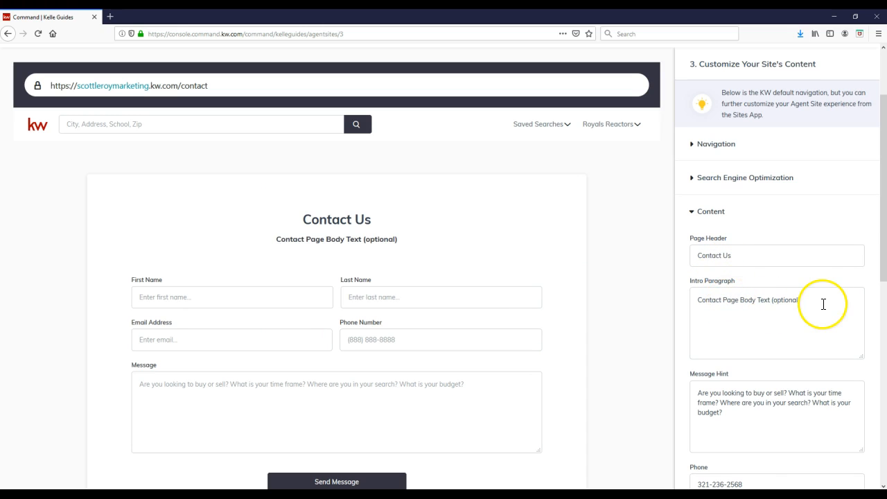
- Set the Contact Us intro to 'Feel free to reach out to us and we can help you out immediately!' and save
{"action": "type", "text": "Feel free to reach ou"}
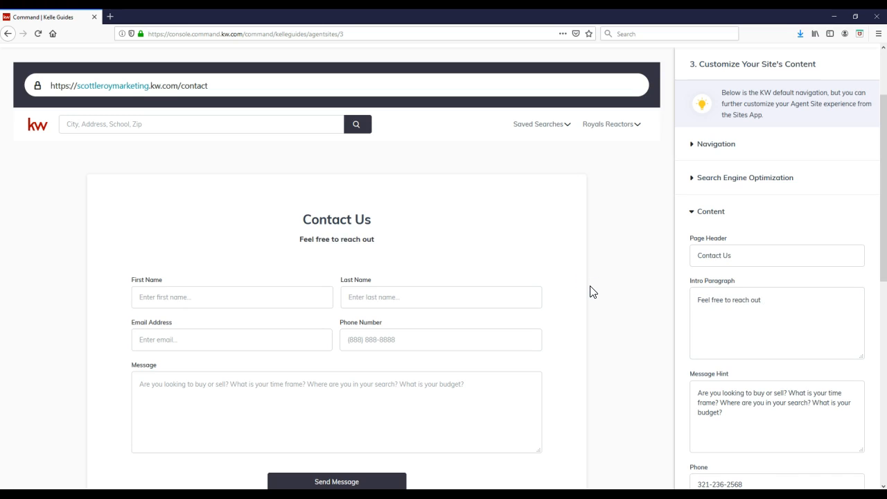
{"action": "type", "text": "to us and we can help you out i"}
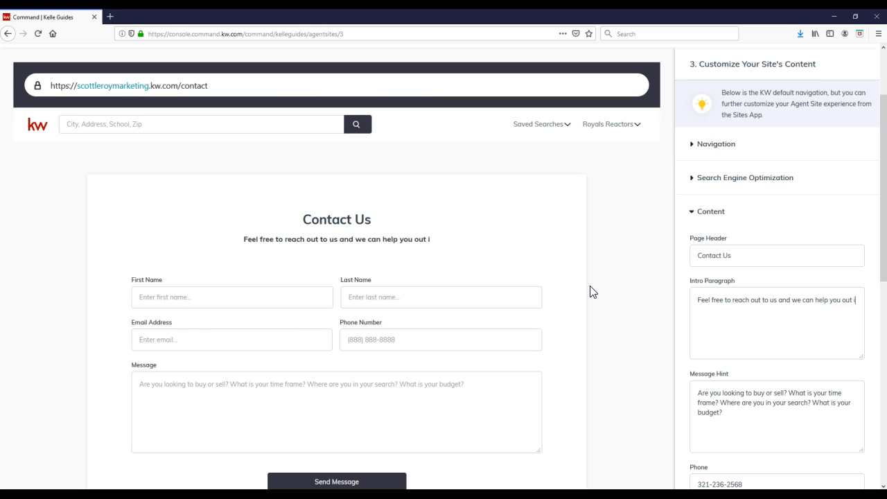
{"action": "type", "text": "mmediately!"}
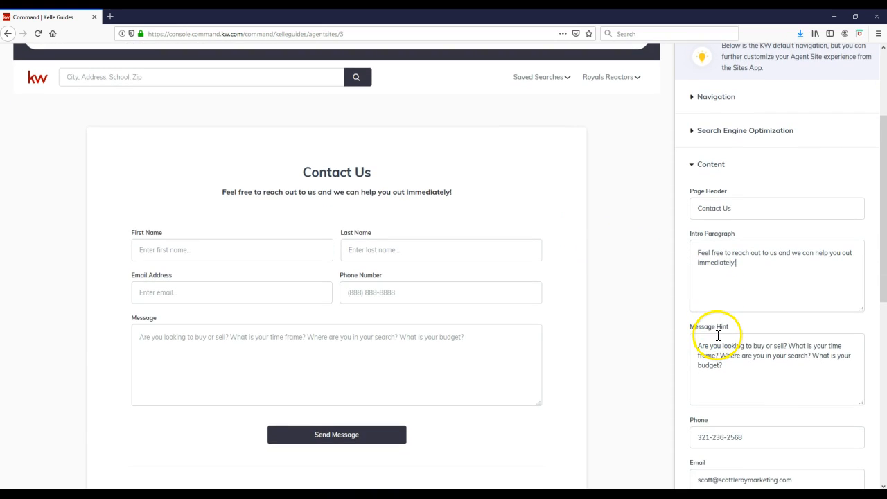
{"action": "mouse_move", "coordinate": [233, 345]}
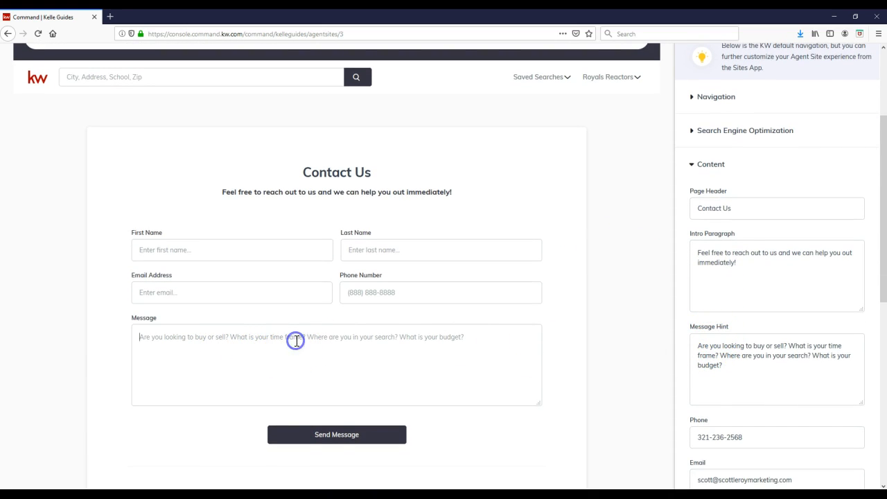
{"action": "scroll", "scroll_direction": "down", "scroll_amount": 3}
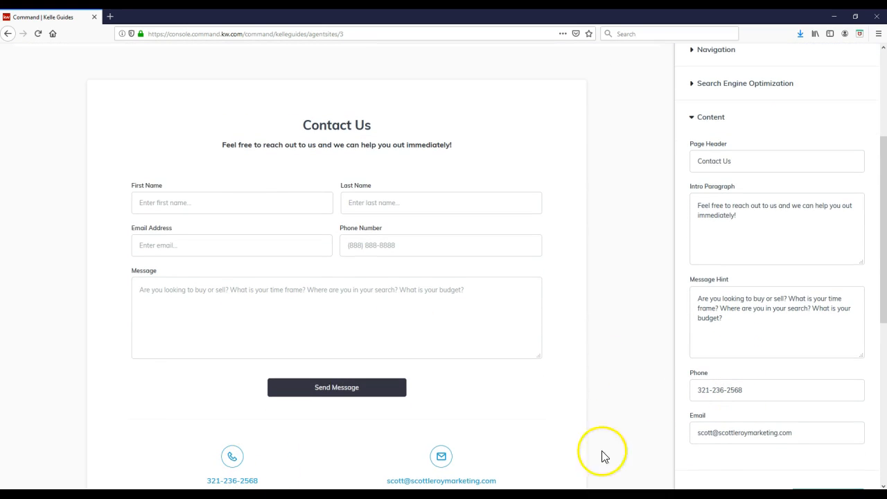
{"action": "scroll", "scroll_direction": "down", "scroll_amount": 3}
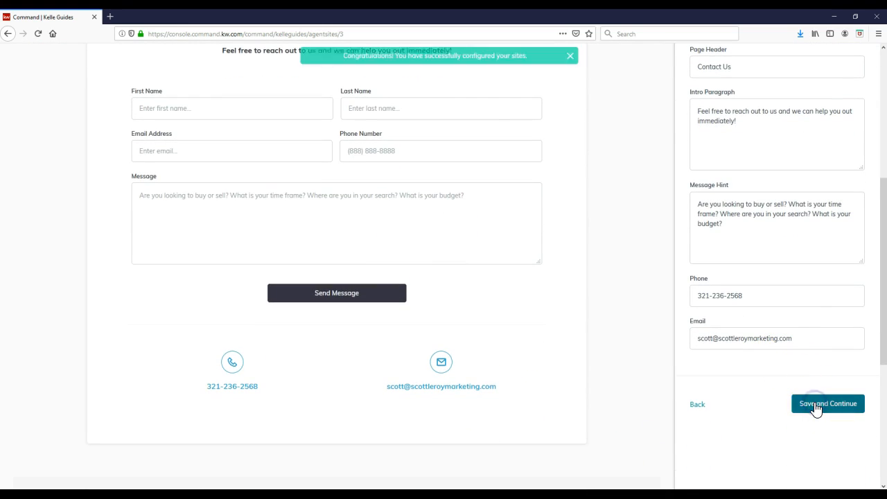
{"action": "left_click", "coordinate": [826, 403]}
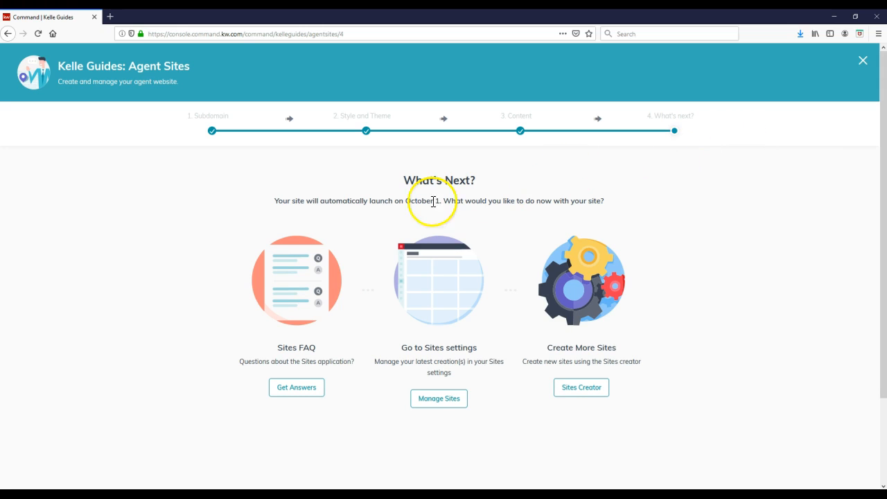
{"action": "mouse_move", "coordinate": [400, 204]}
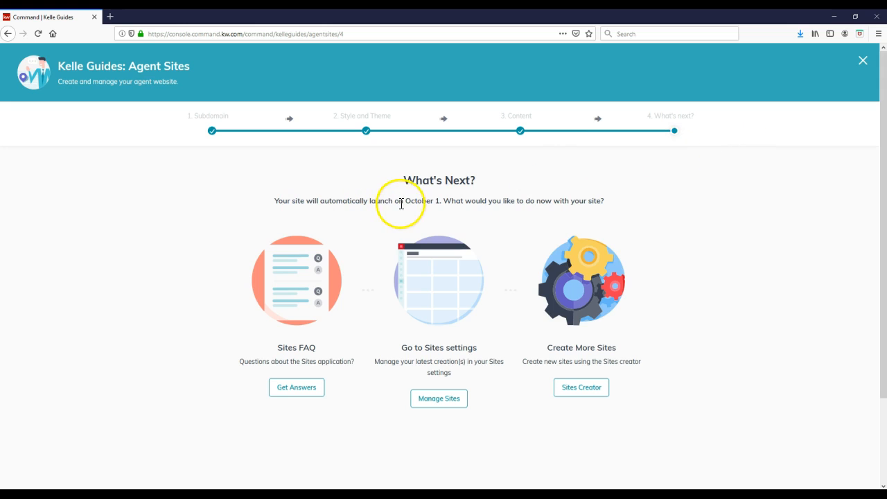
{"action": "mouse_move", "coordinate": [316, 338]}
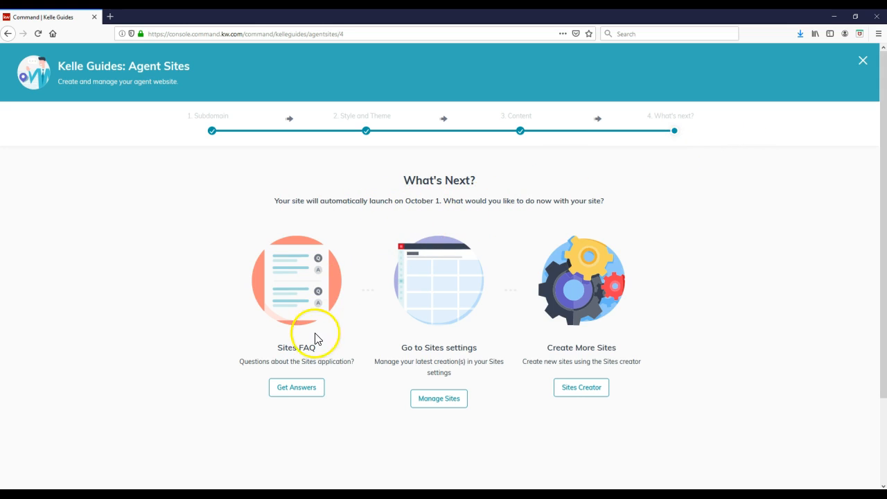
{"action": "mouse_move", "coordinate": [349, 366]}
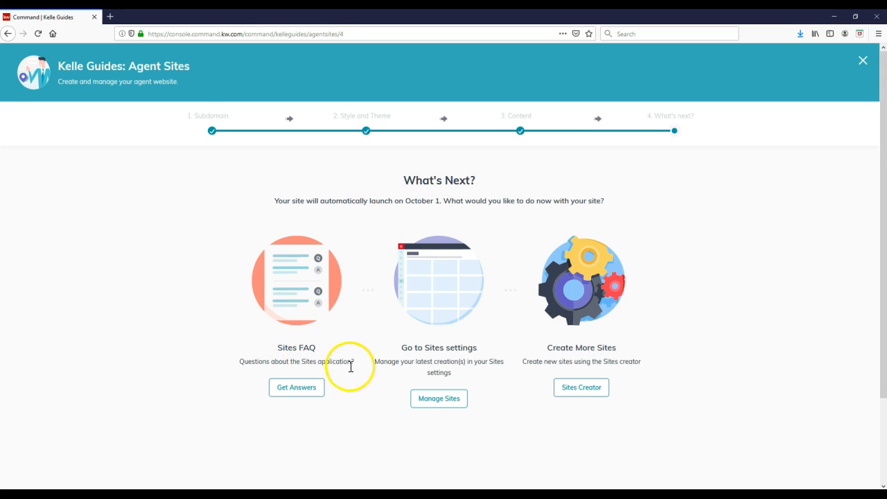
{"action": "mouse_move", "coordinate": [455, 375]}
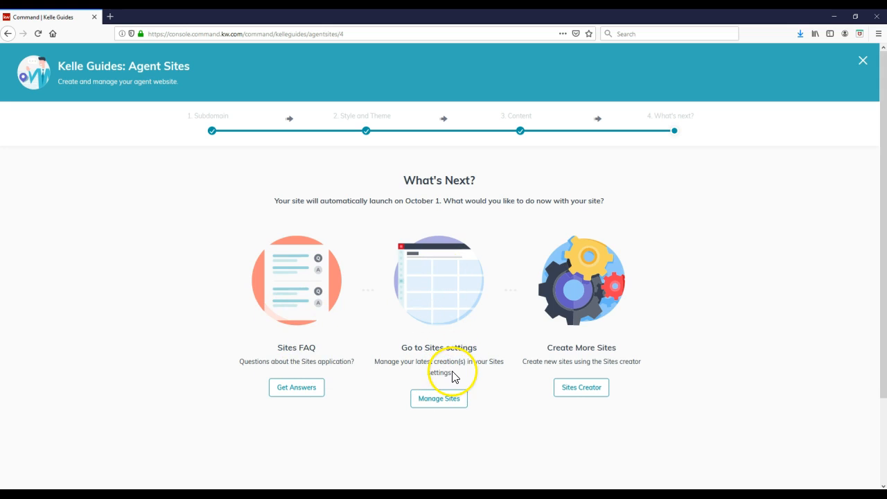
{"action": "mouse_move", "coordinate": [549, 374]}
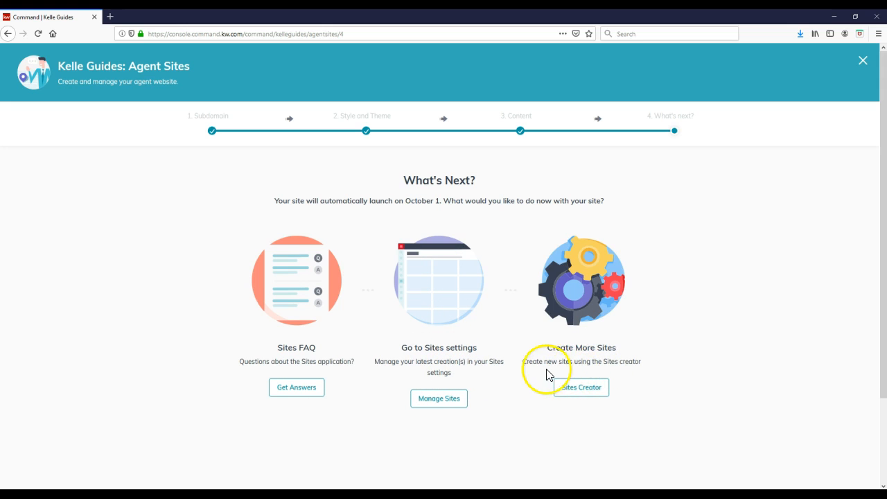
- Leave the What's Next page for the Sites list of landing pages
{"action": "left_click", "coordinate": [580, 388]}
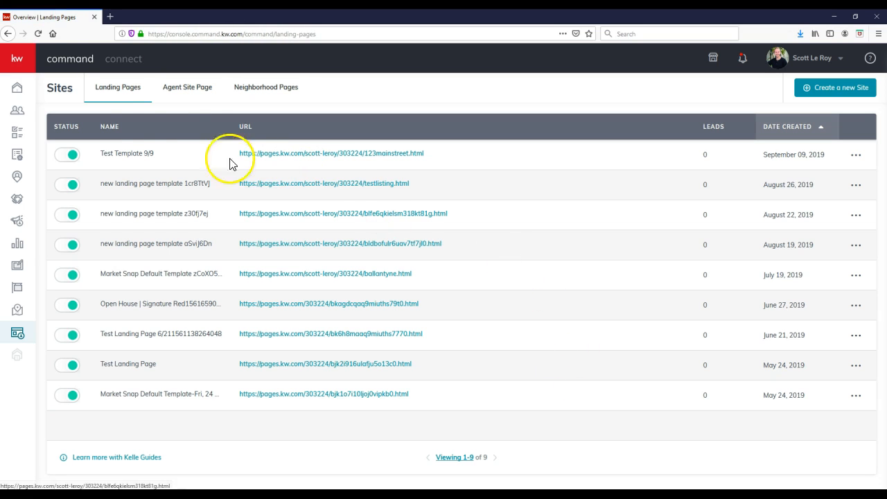
{"action": "mouse_move", "coordinate": [146, 97]}
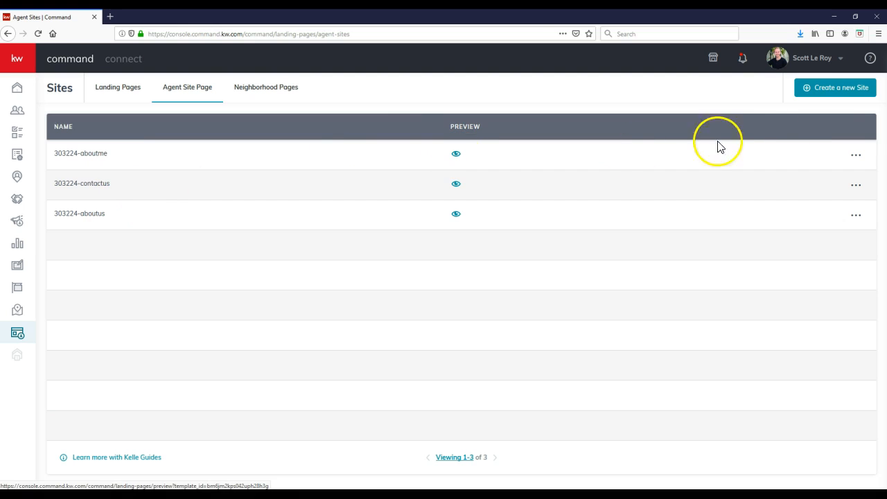
- Start a new Agent Site page, choose On My Agent Site, then cancel back to the pages list
{"action": "left_click", "coordinate": [834, 87]}
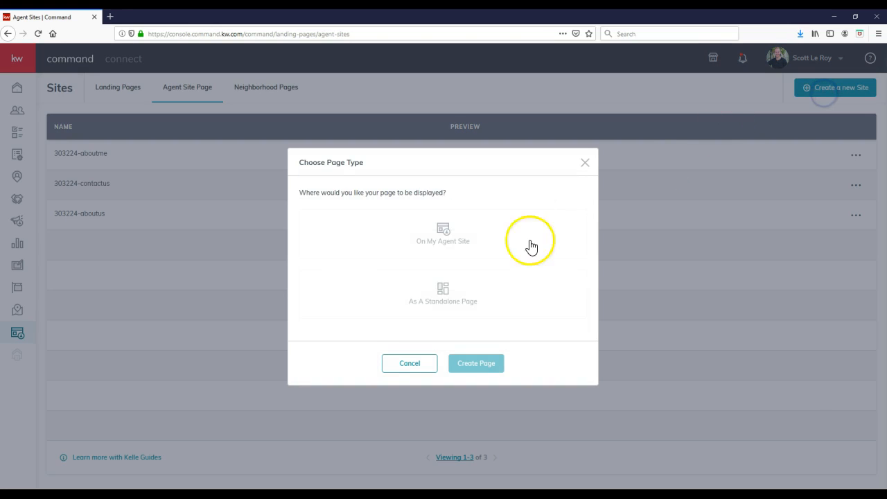
{"action": "left_click", "coordinate": [444, 236]}
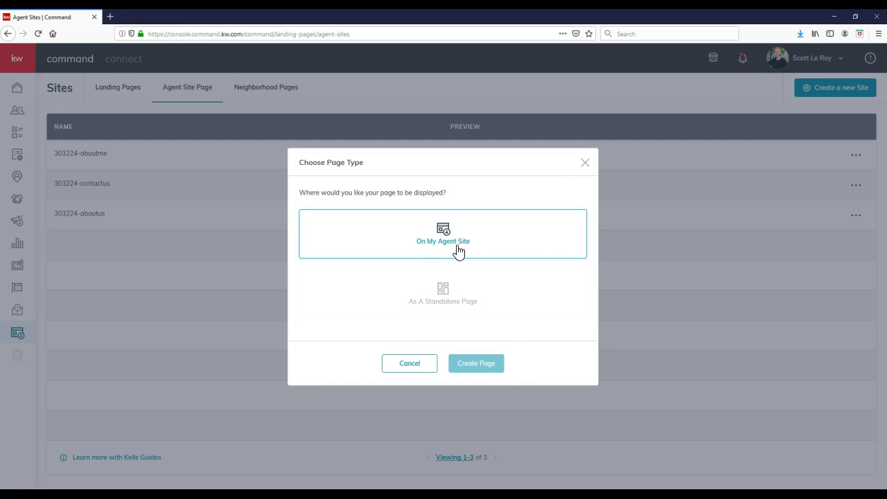
{"action": "mouse_move", "coordinate": [585, 165]}
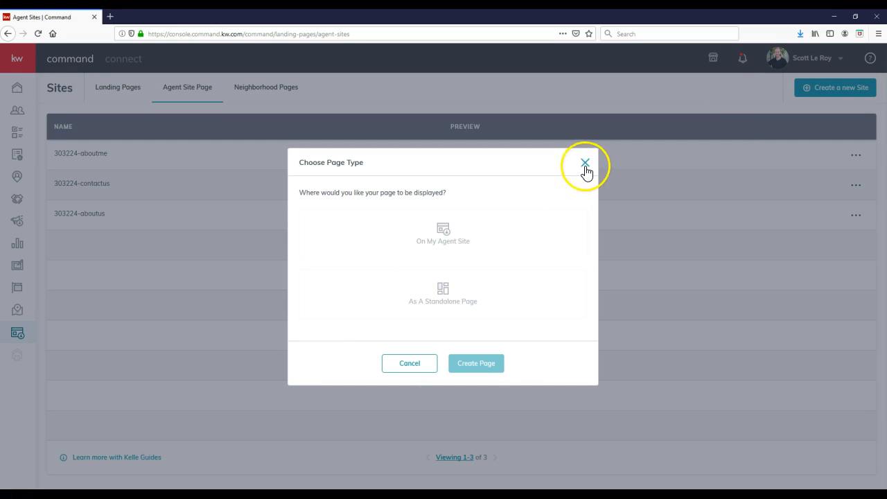
{"action": "left_click", "coordinate": [585, 162]}
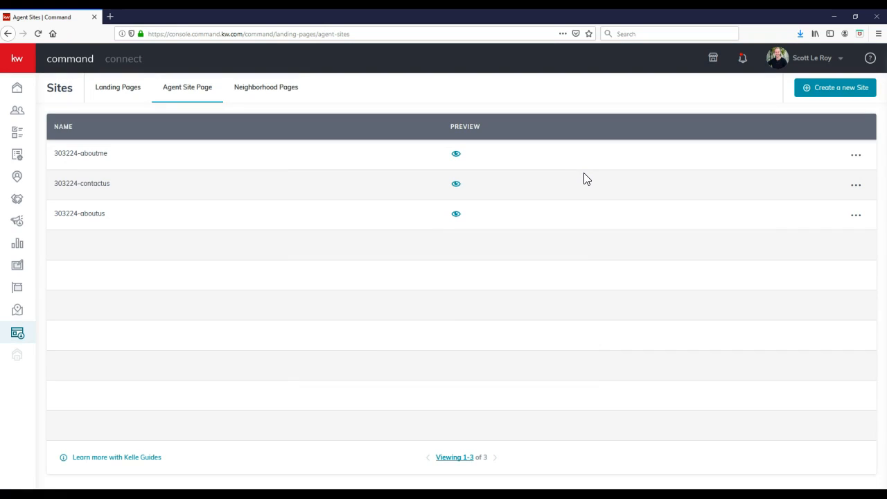